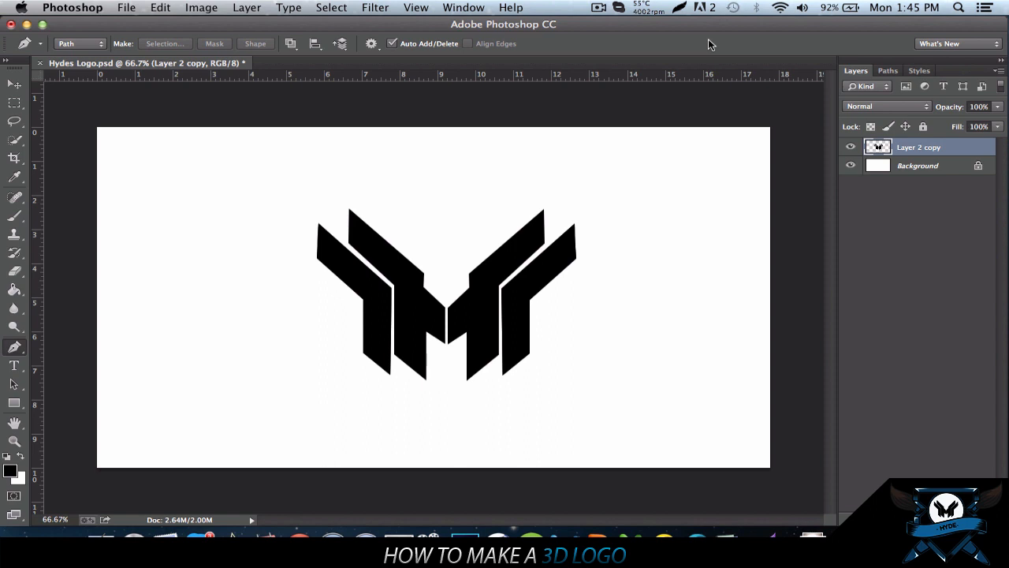
mouse_move(584, 5)
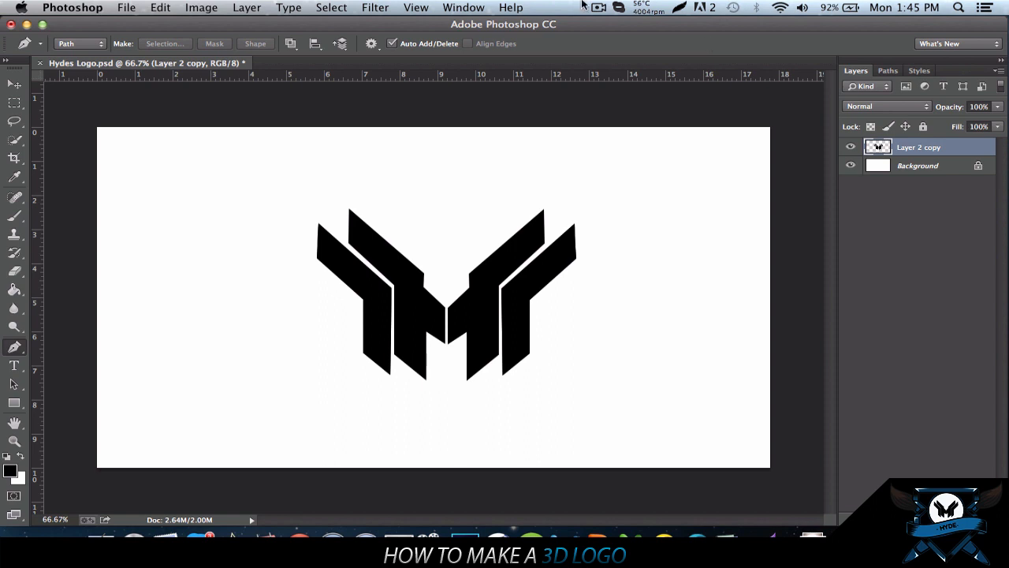
Step: Move the Hydes emblem to the canvas's top-left and add the new Layer 1
left_click(12, 85)
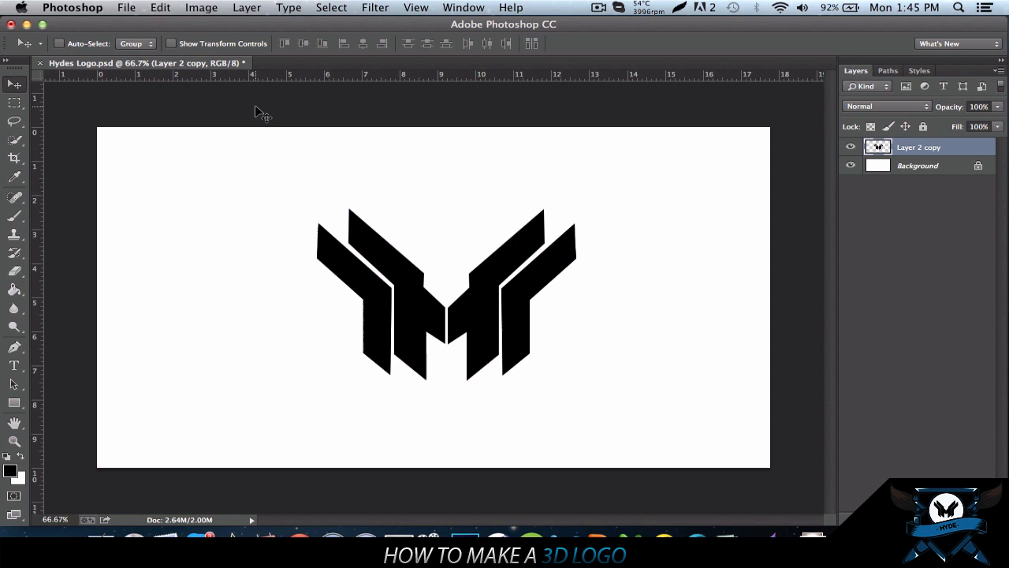
mouse_move(736, 128)
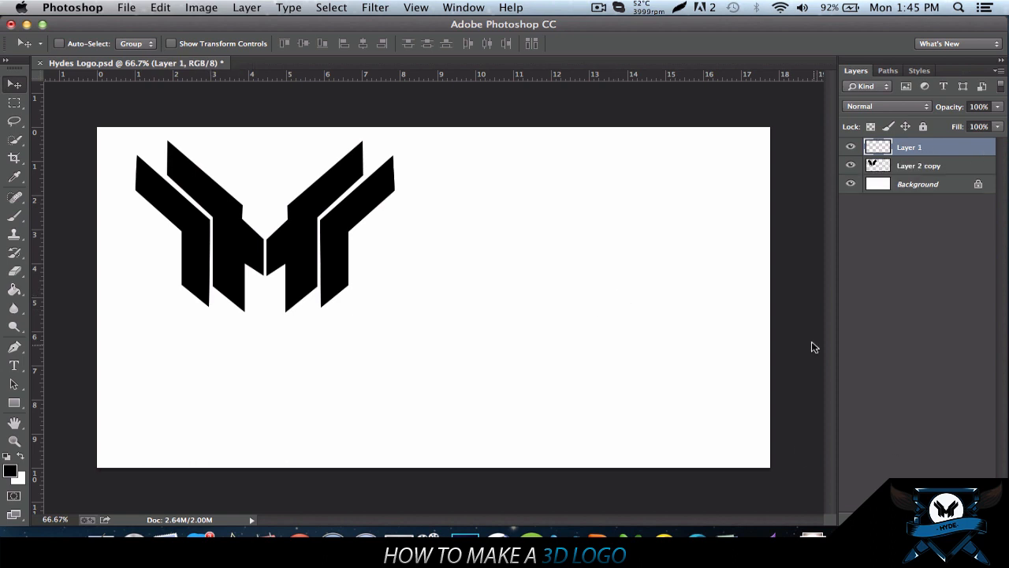
mouse_move(14, 344)
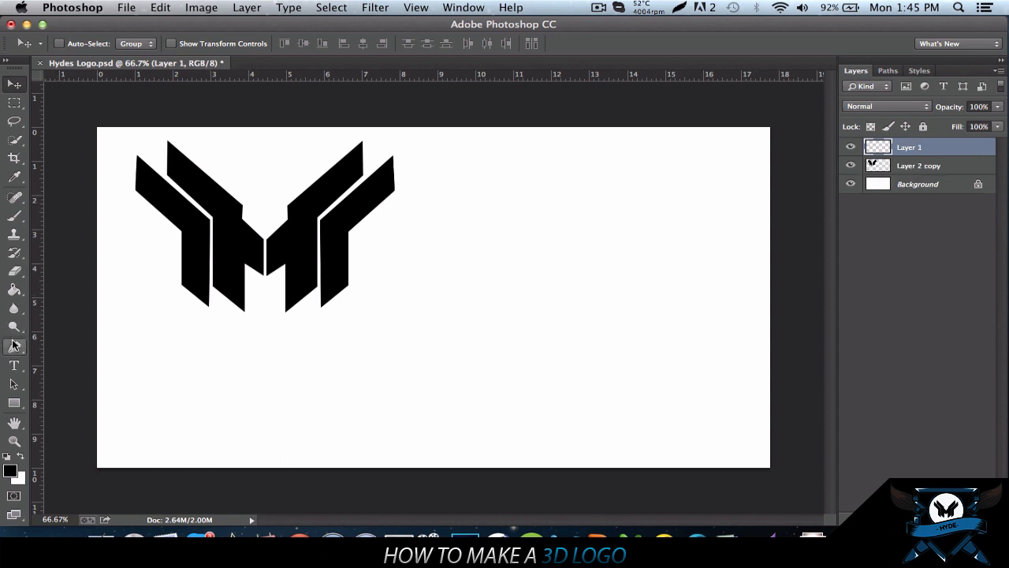
Step: Place successive Pen tool anchor points outlining a slanted bar on the canvas's right
left_click(14, 346)
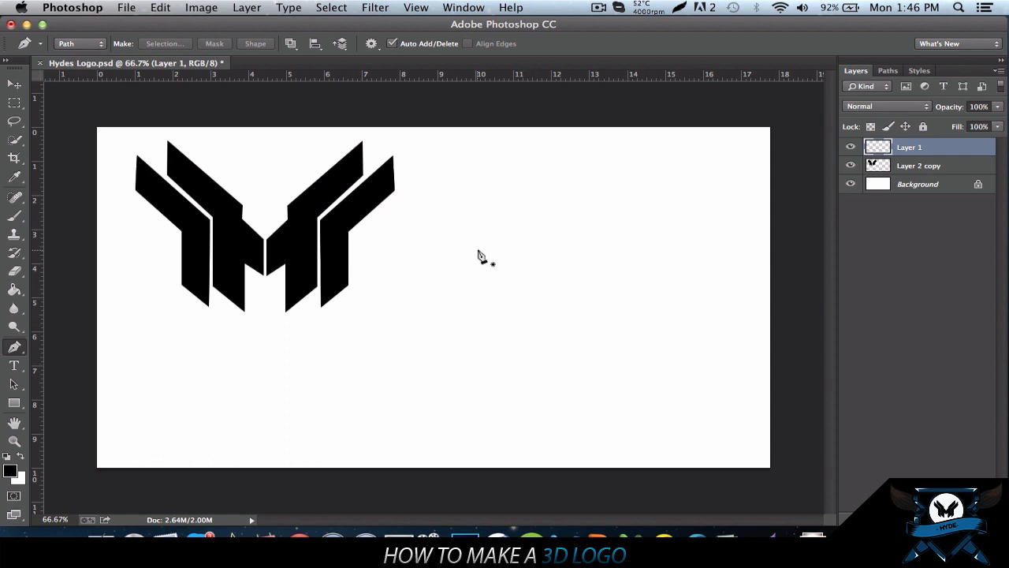
mouse_move(298, 182)
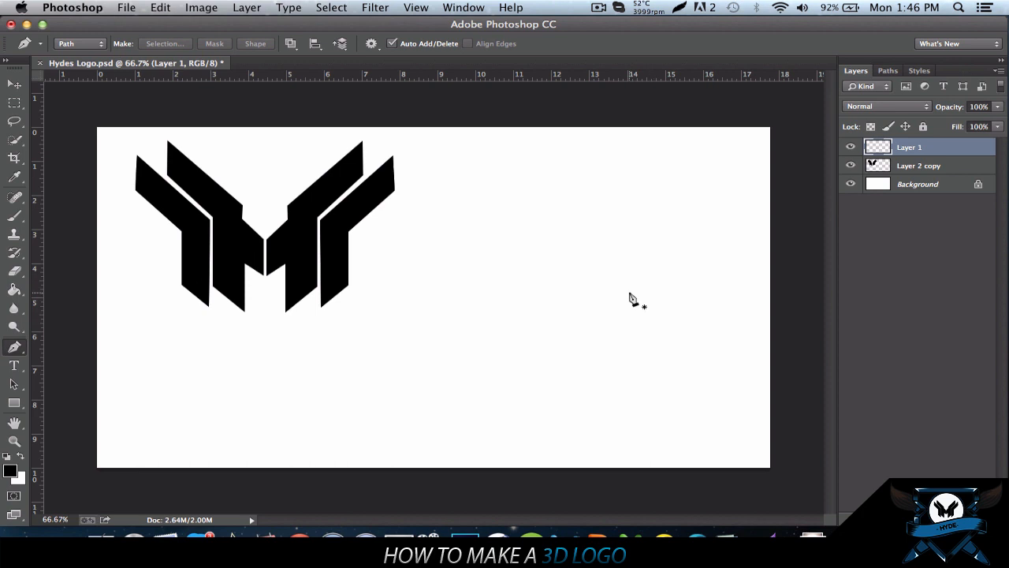
mouse_move(638, 318)
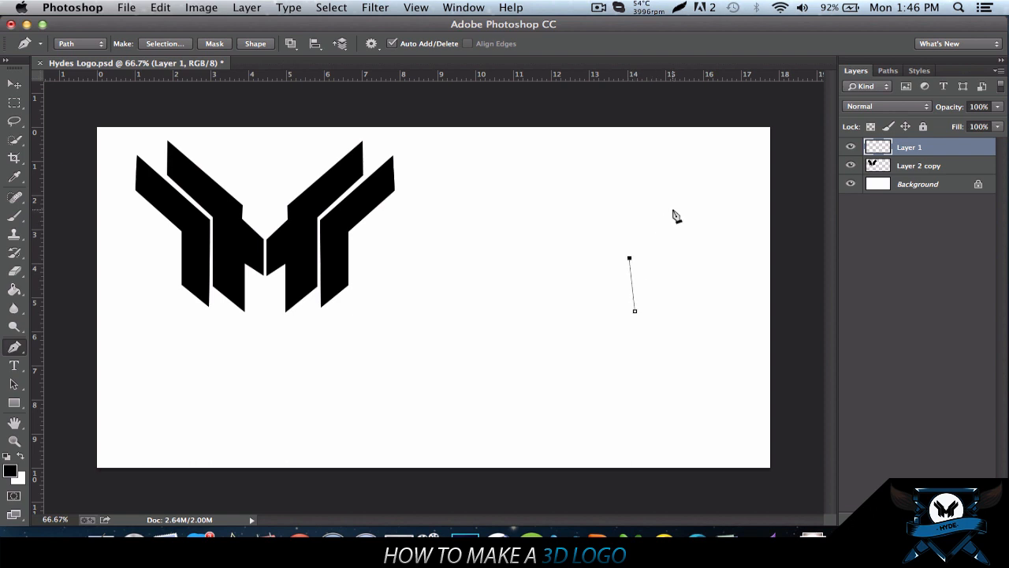
left_click(679, 209)
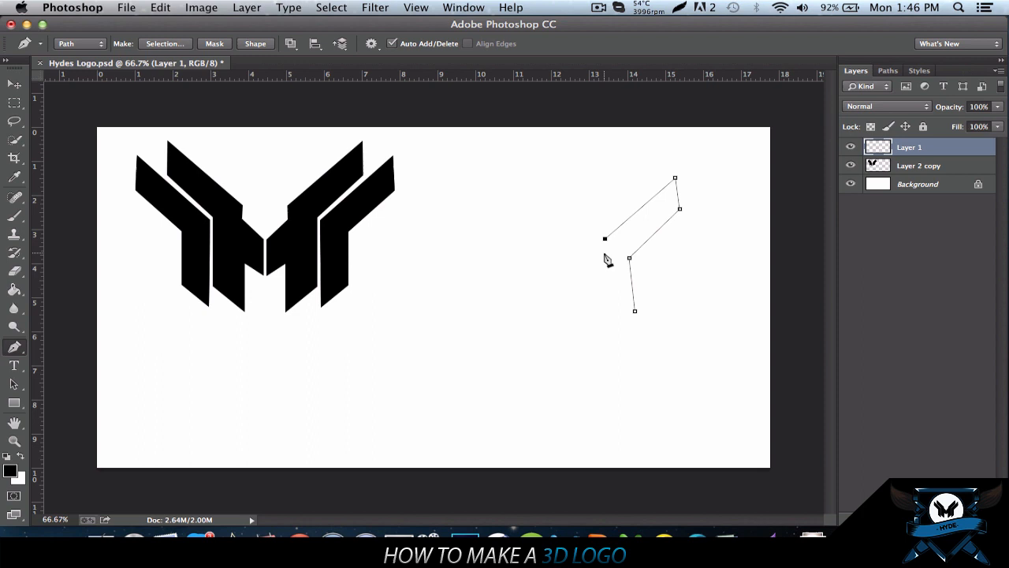
left_click(608, 334)
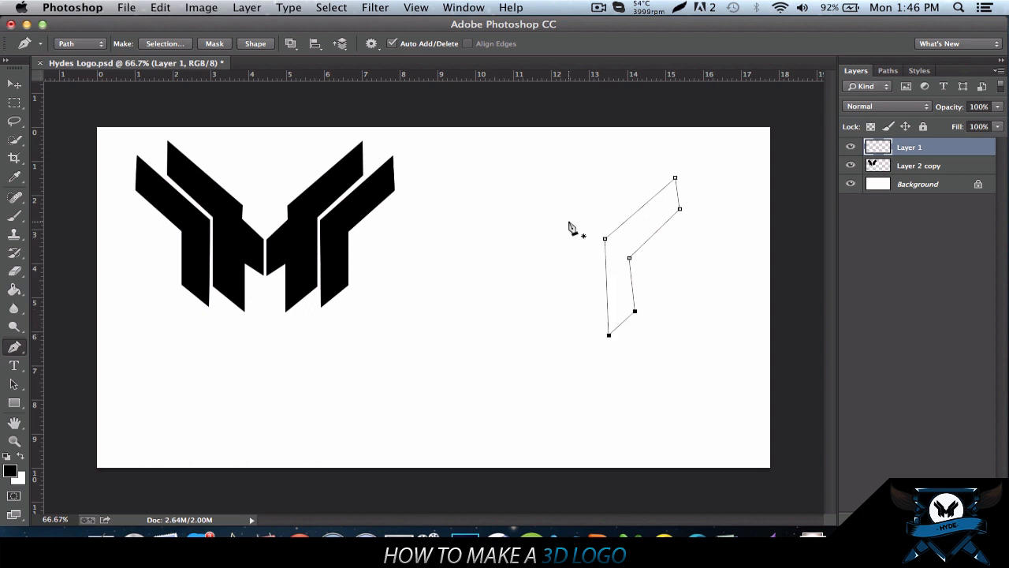
Step: Fill the bar path with black and Alt-drag copies of the bar beside it
right_click(619, 254)
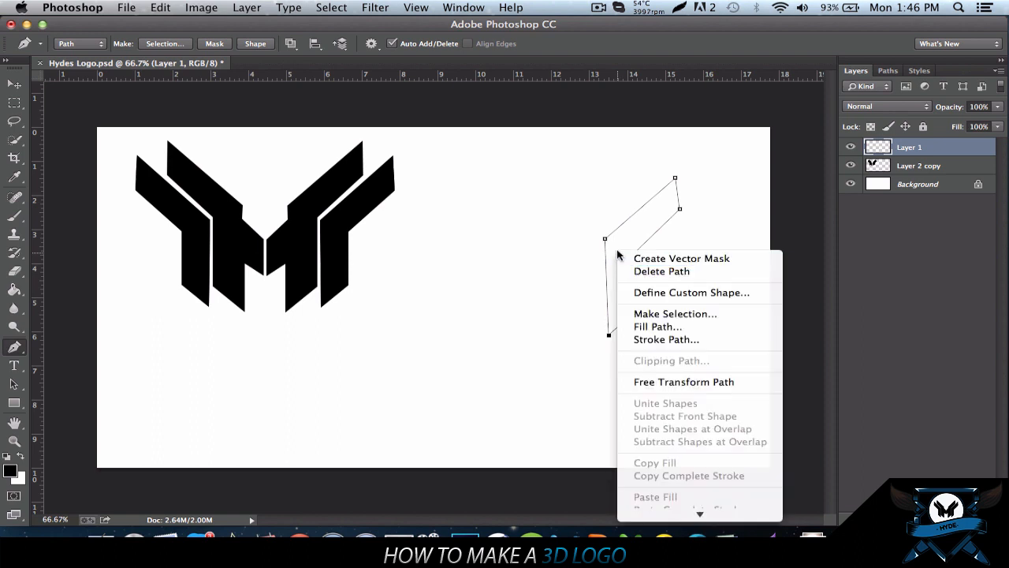
mouse_move(645, 326)
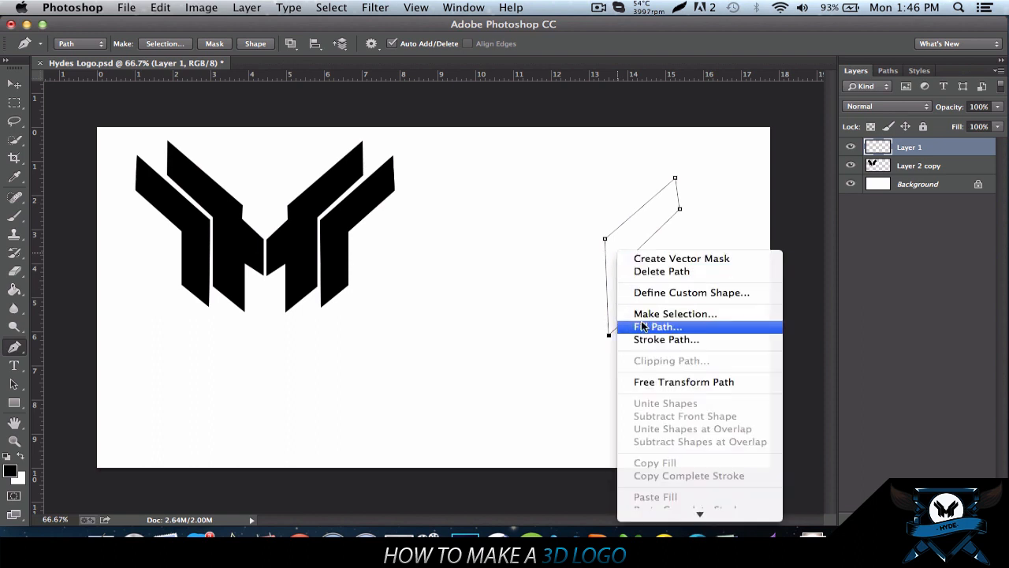
left_click(657, 327)
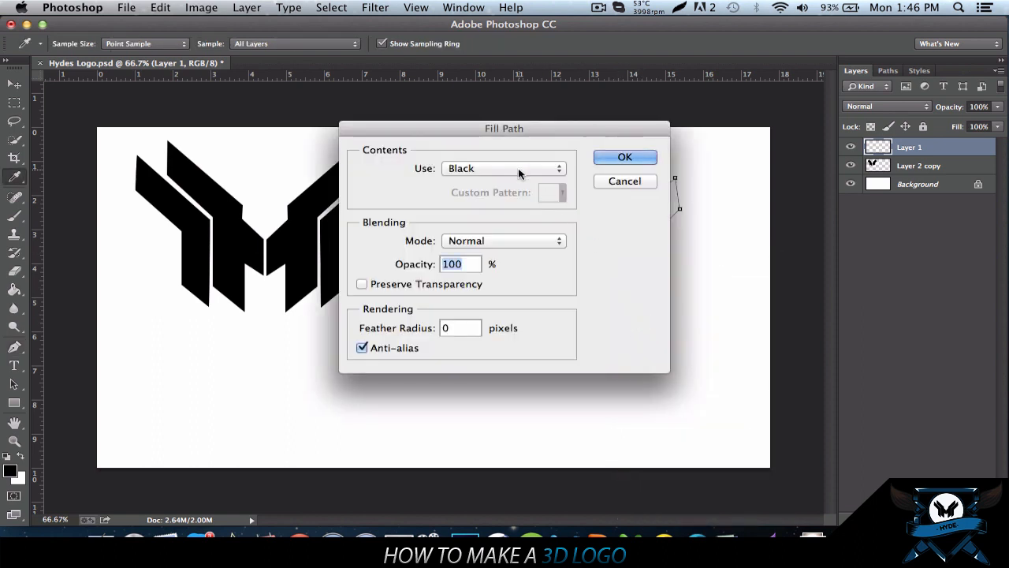
left_click(625, 157)
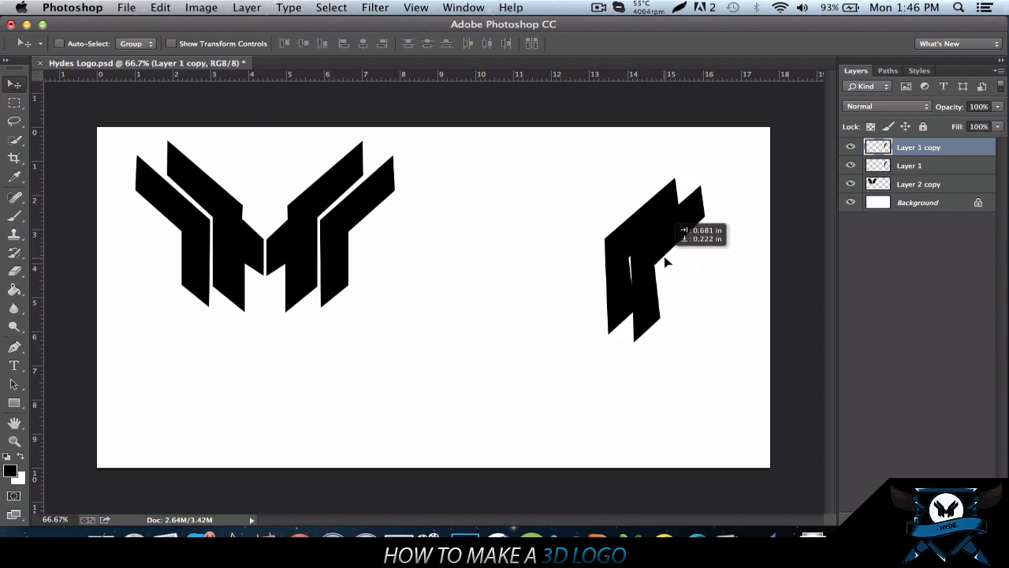
left_click_drag(647, 252, 676, 272)
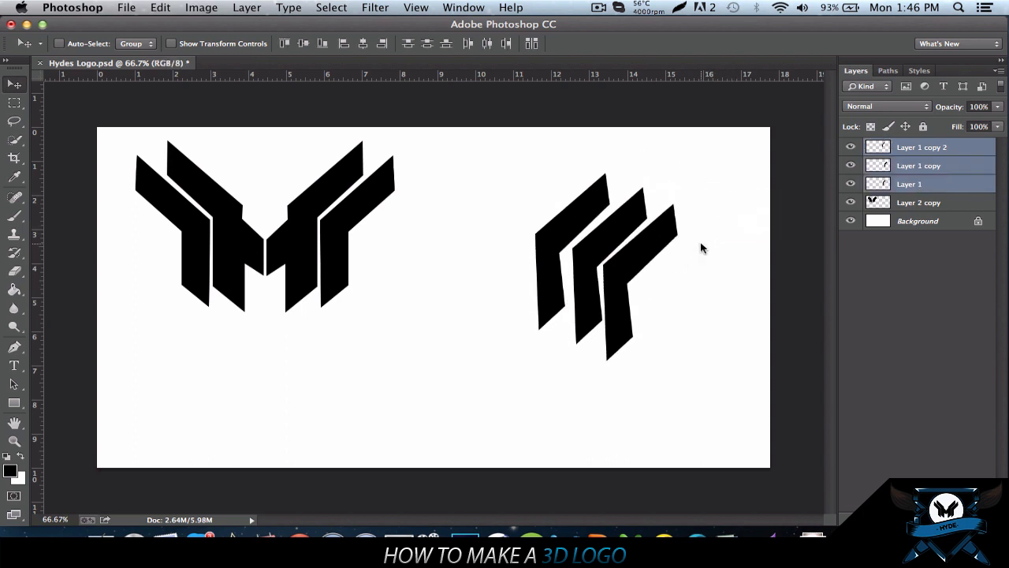
left_click(917, 184)
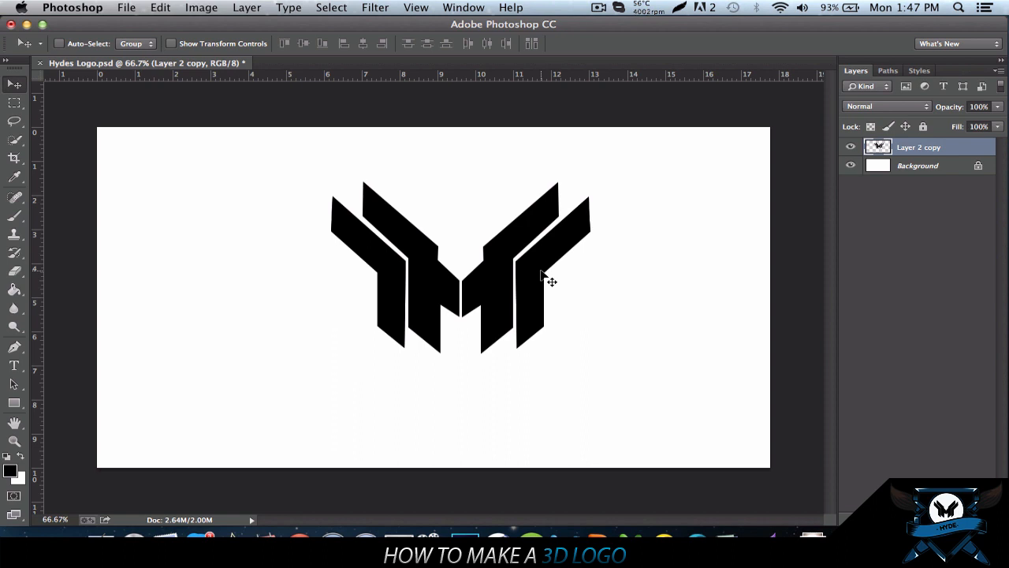
mouse_move(588, 248)
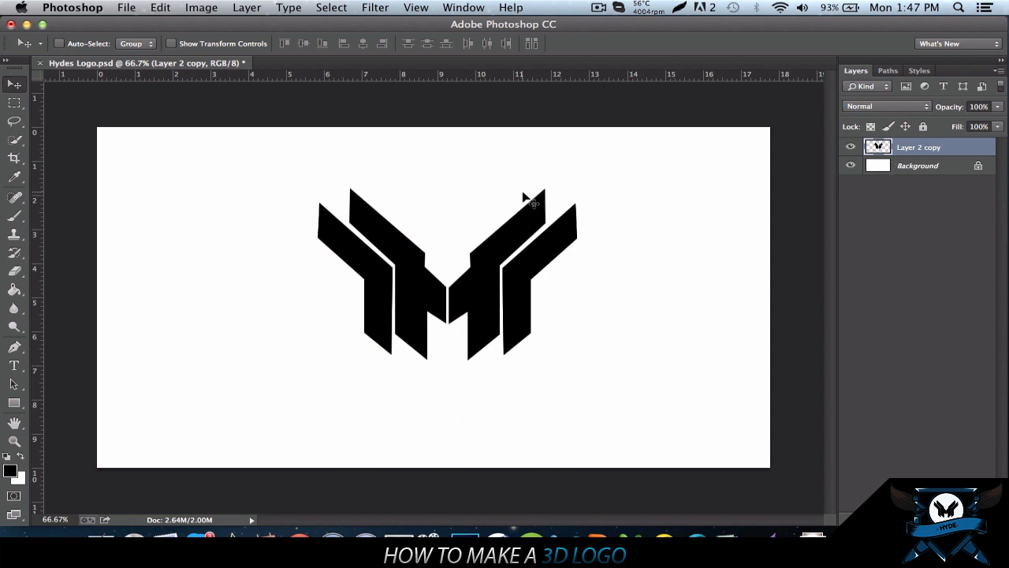
mouse_move(93, 104)
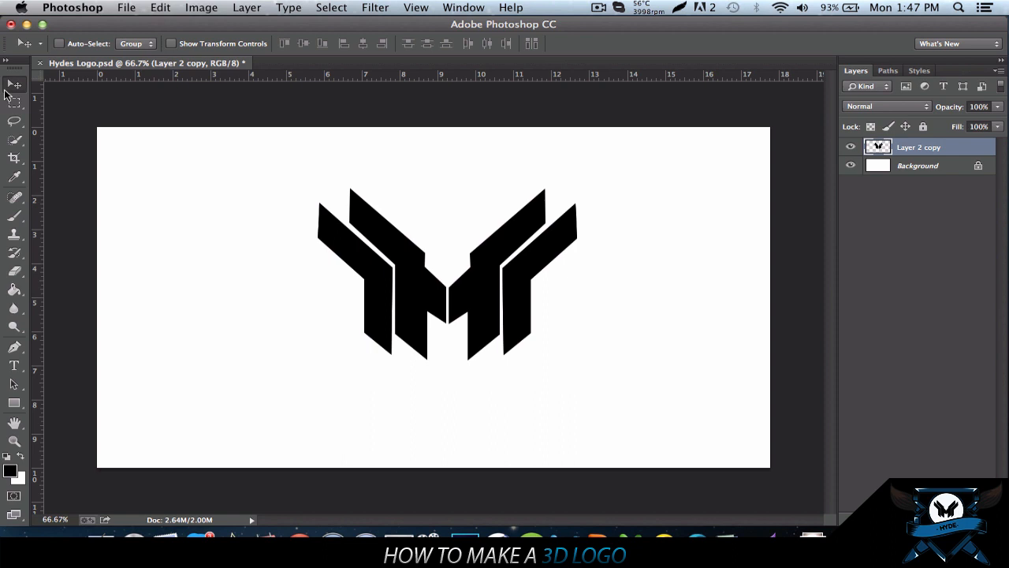
Step: Pick the Quick Selection Tool from the selection flyout to select the M pieces
right_click(158, 188)
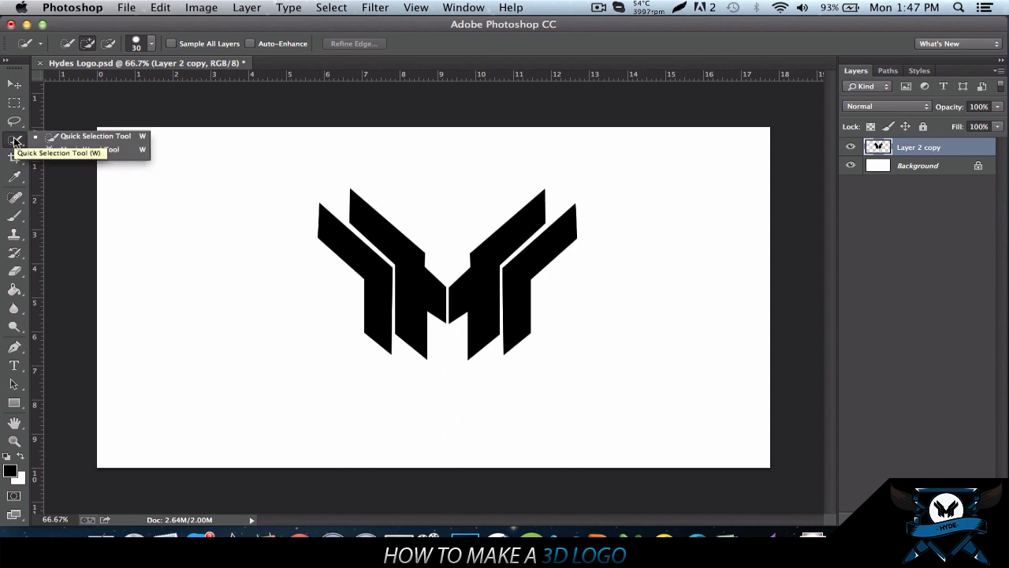
mouse_move(70, 151)
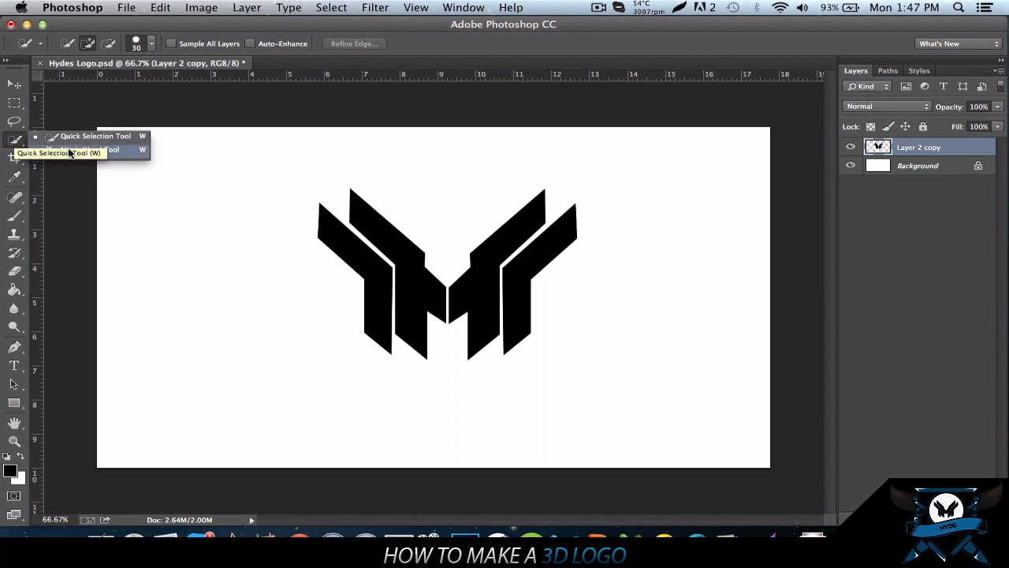
left_click(12, 84)
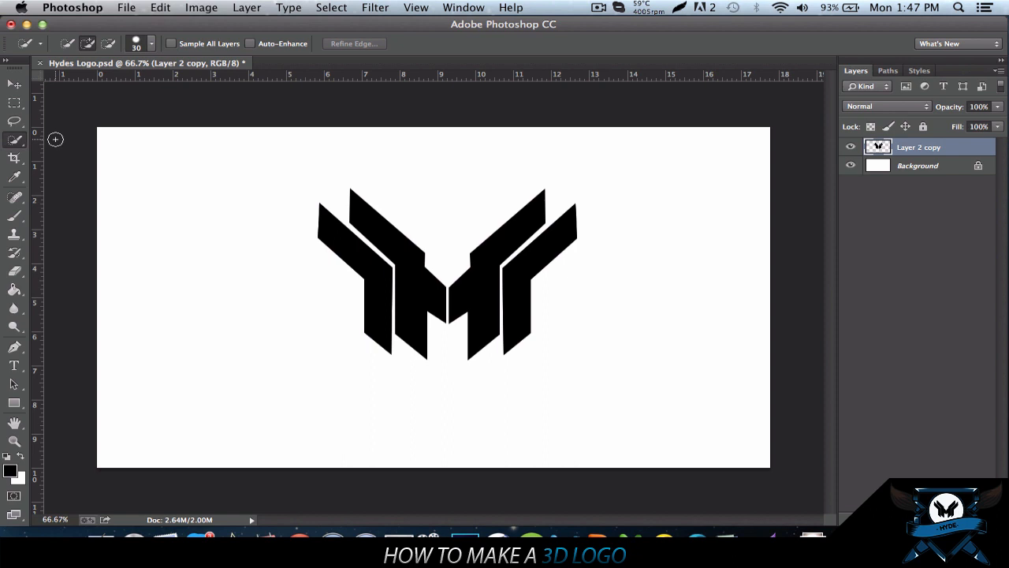
mouse_move(482, 274)
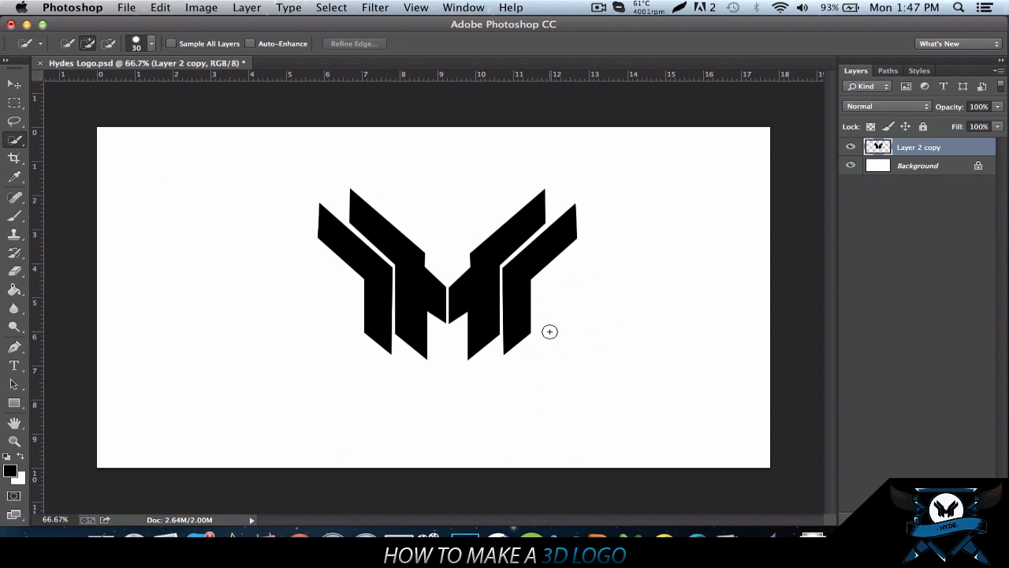
mouse_move(530, 355)
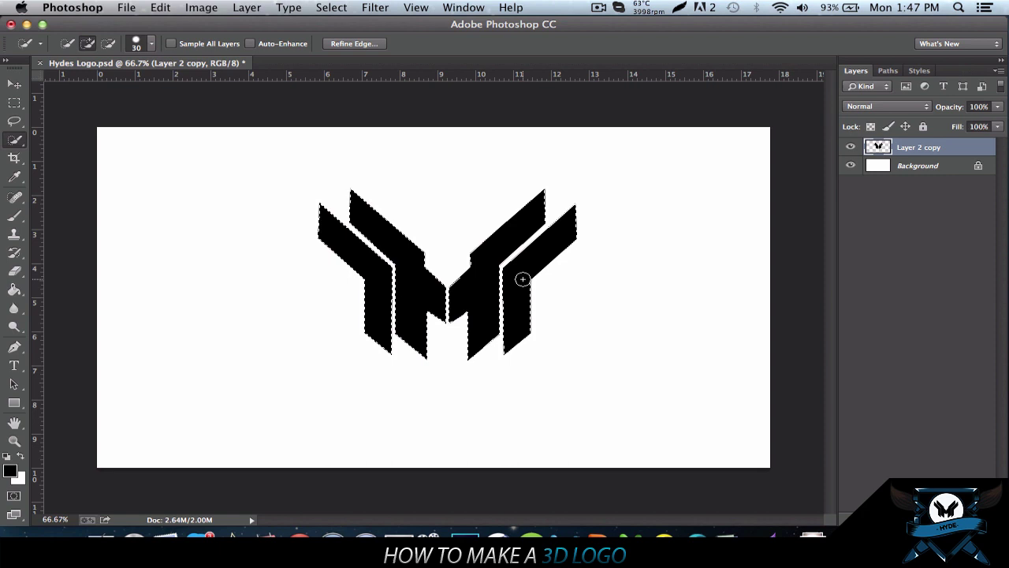
Step: Convert the logo selection into a Work Path with Tolerance 2.0
right_click(523, 280)
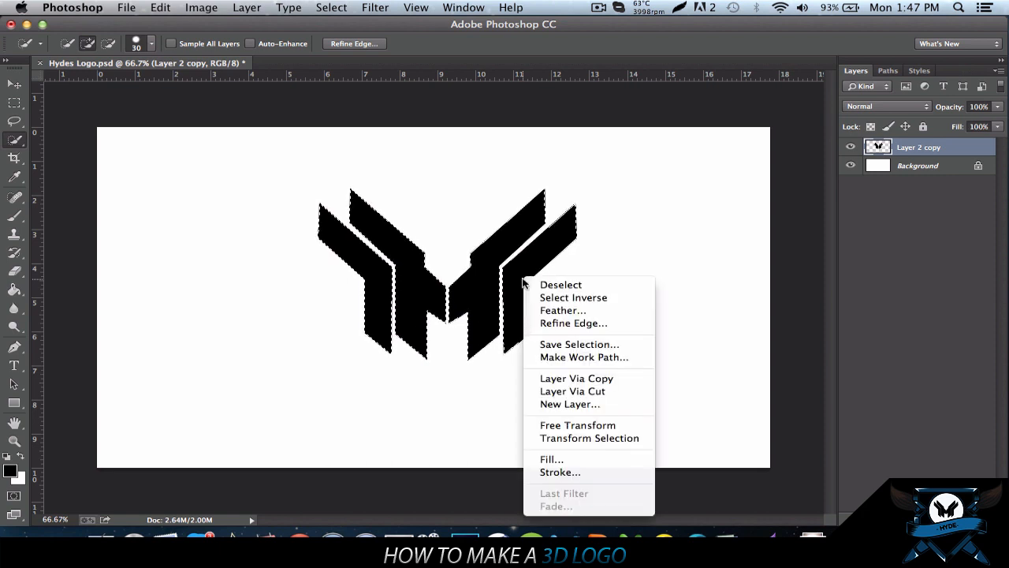
mouse_move(597, 357)
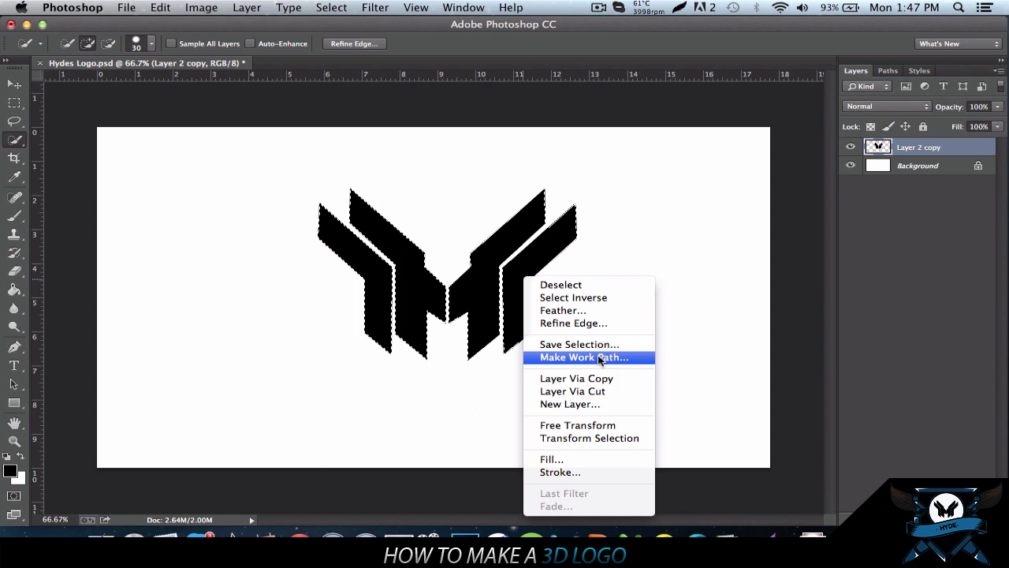
left_click(588, 358)
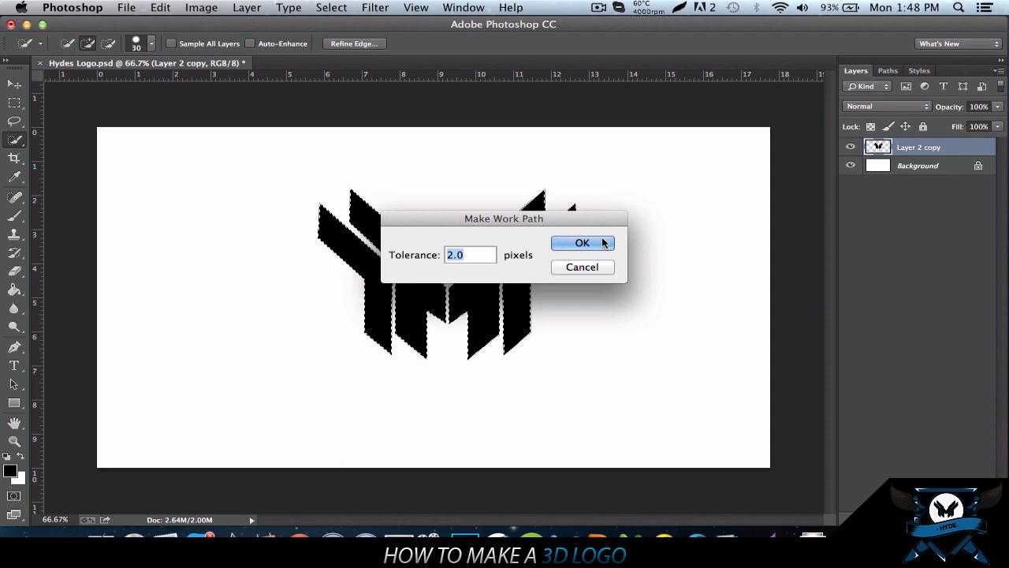
left_click(581, 242)
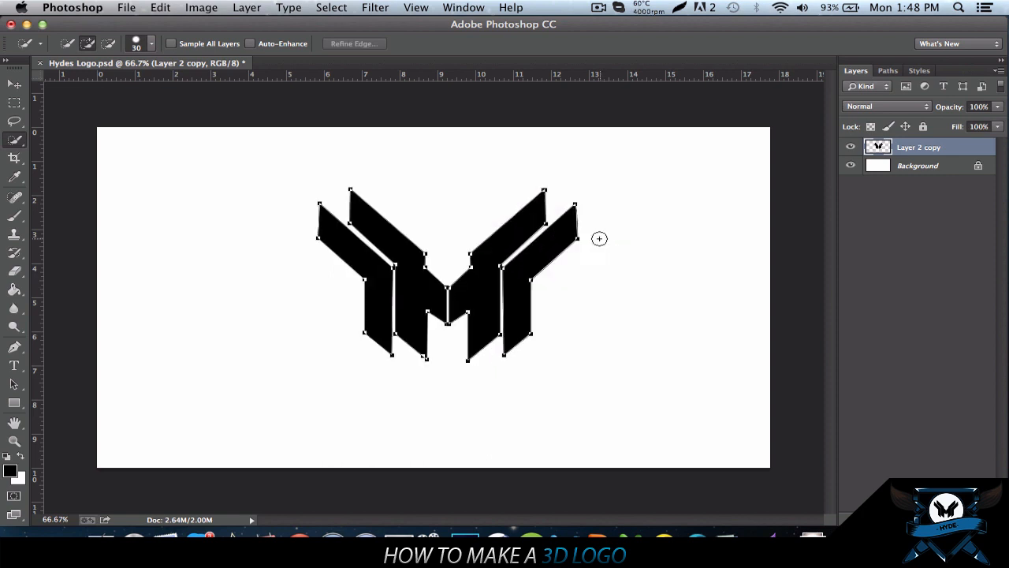
mouse_move(538, 189)
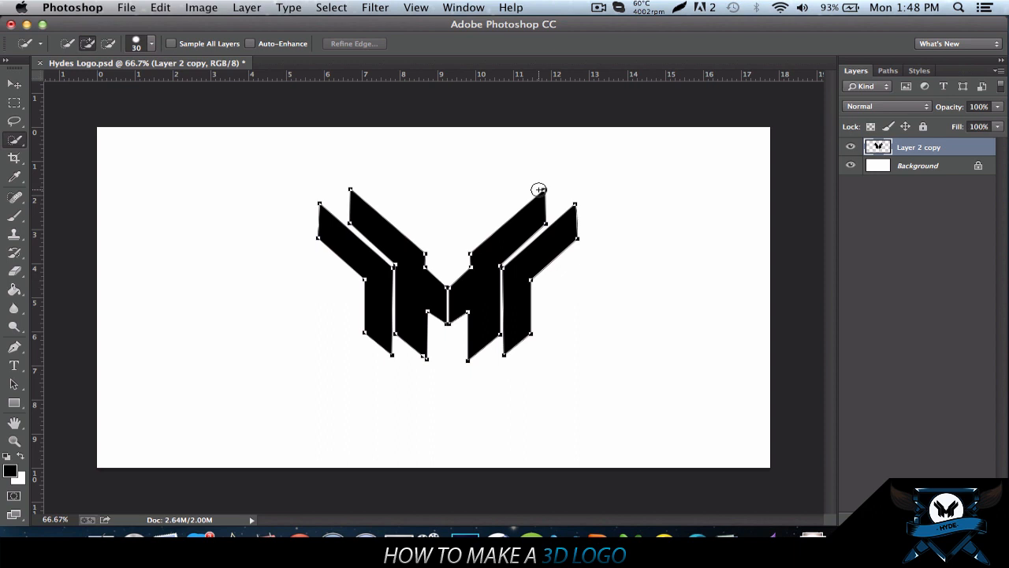
mouse_move(328, 196)
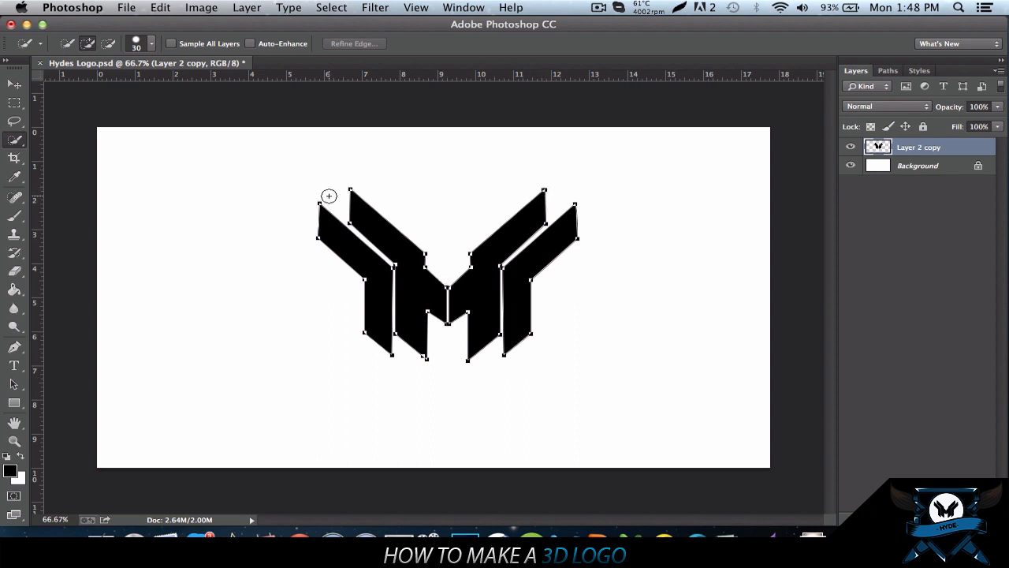
mouse_move(319, 251)
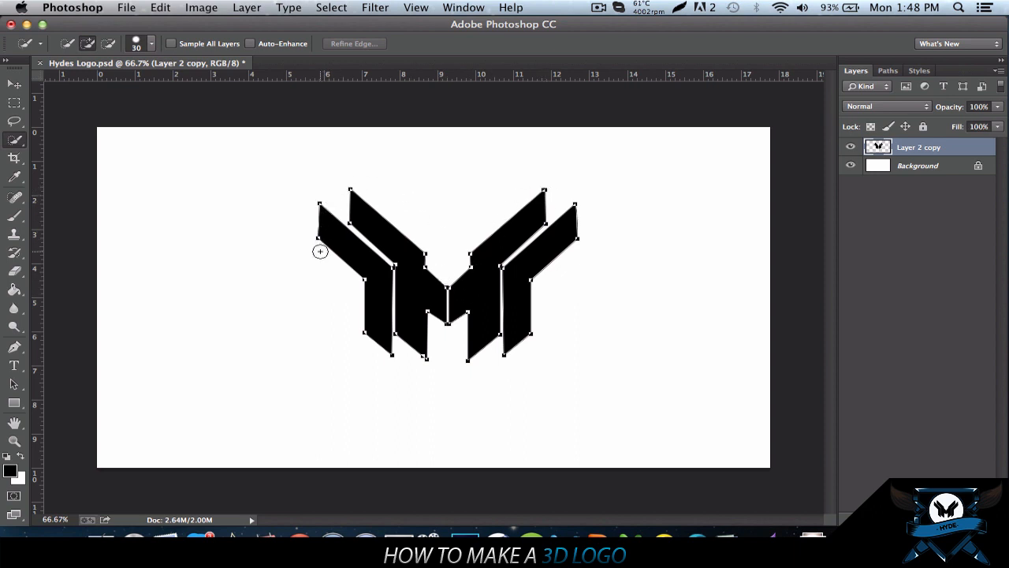
mouse_move(545, 351)
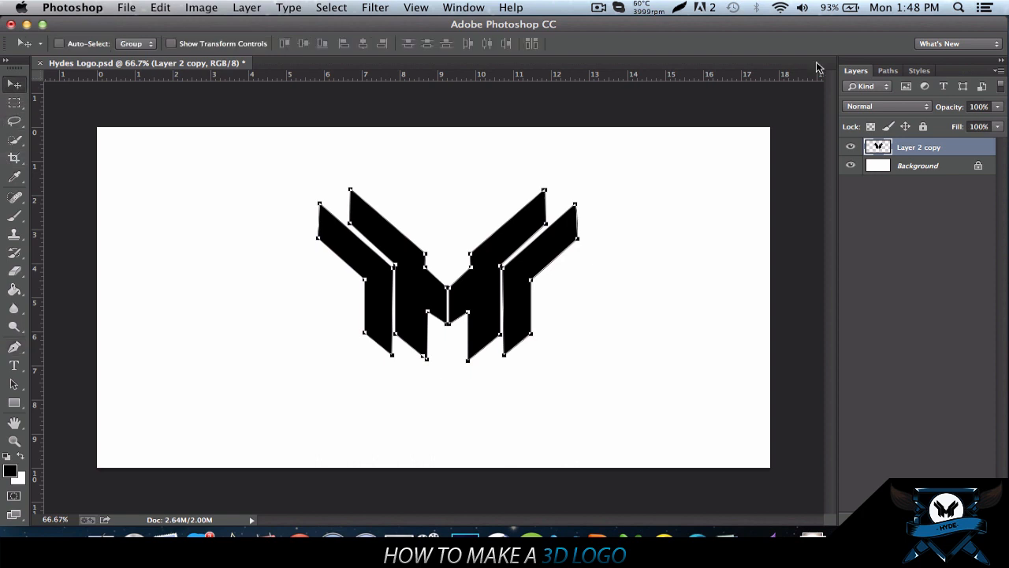
Step: Show the Paths panel so the logo's Work Path entry is visible
left_click(881, 71)
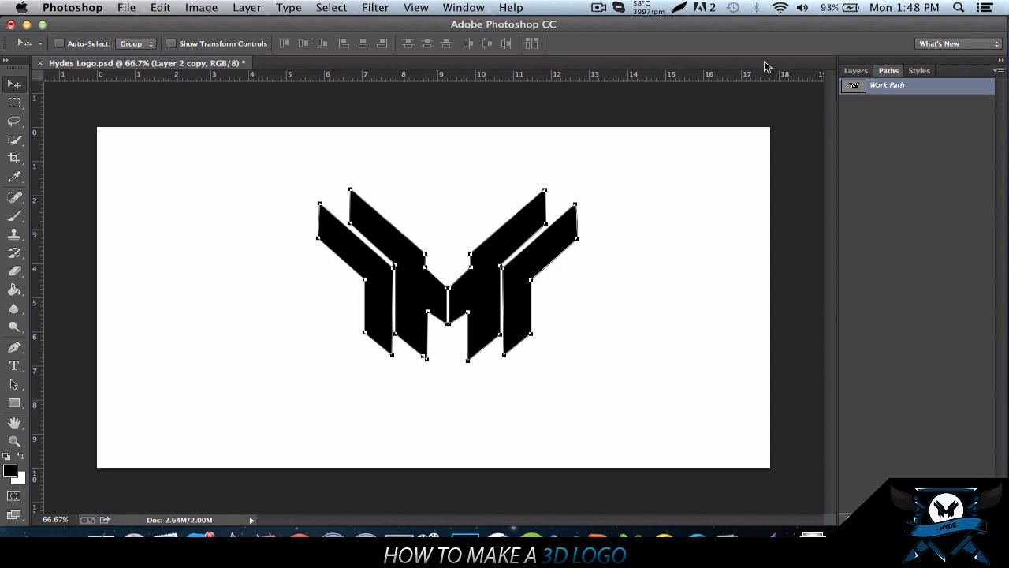
left_click(462, 7)
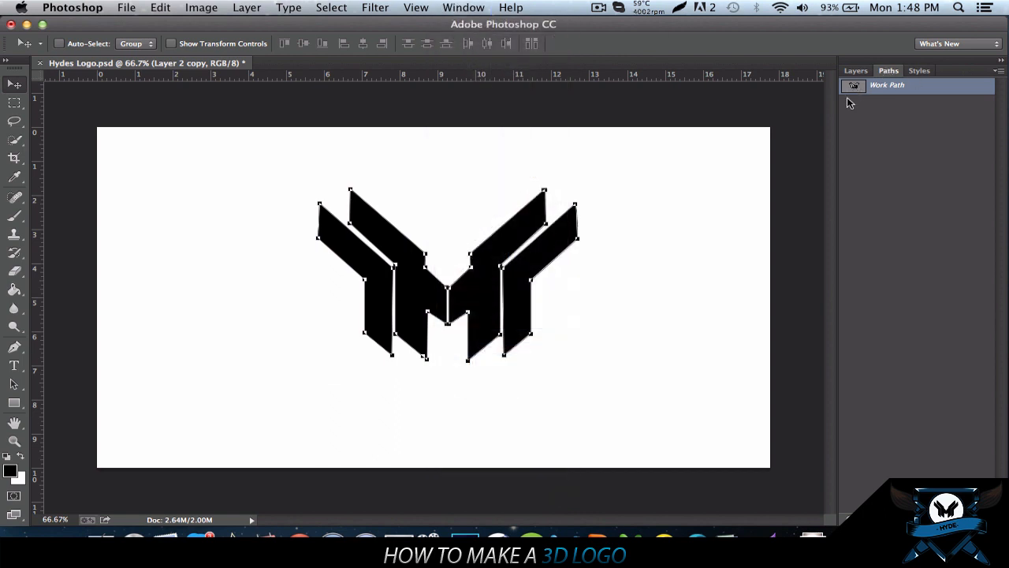
left_click(856, 70)
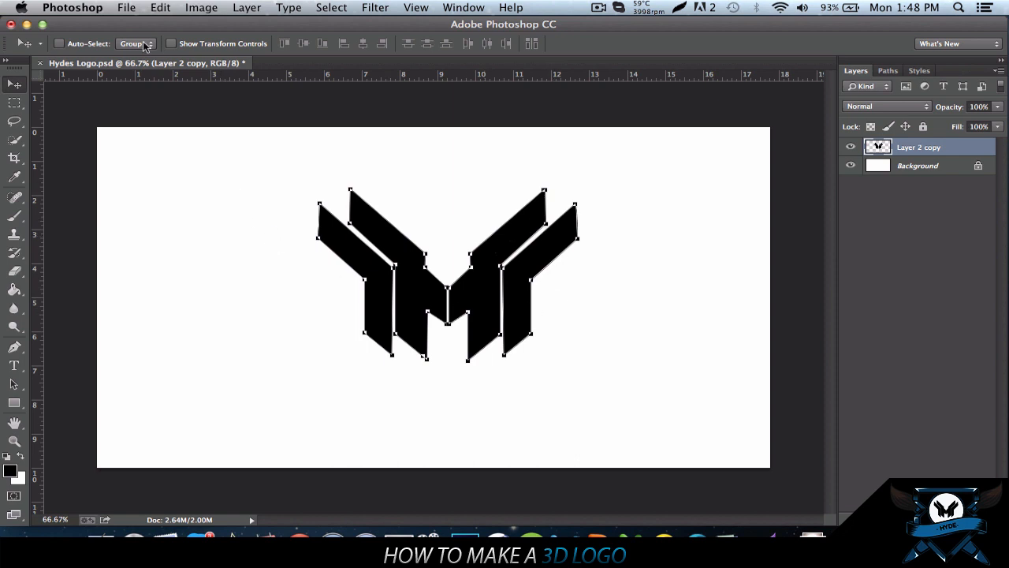
Step: Export the Work Path to Illustrator as Hydes Logo.ai in the Logo's folder
left_click(126, 7)
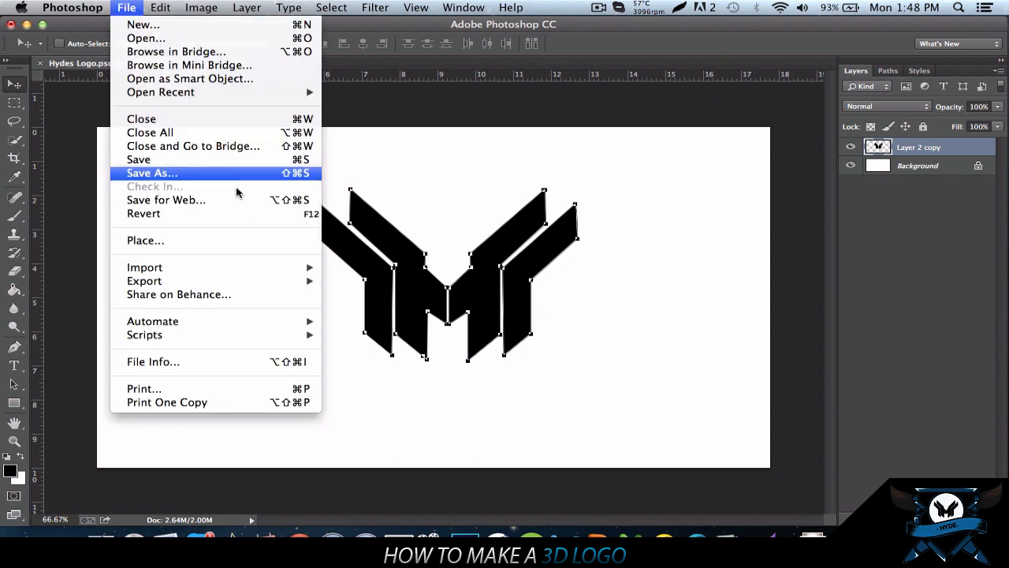
mouse_move(144, 281)
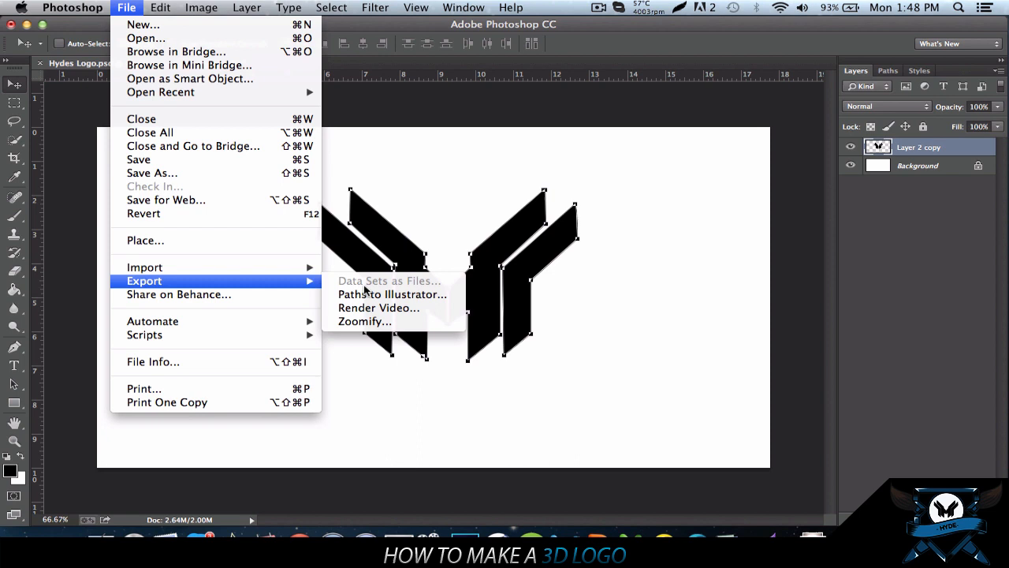
left_click(392, 294)
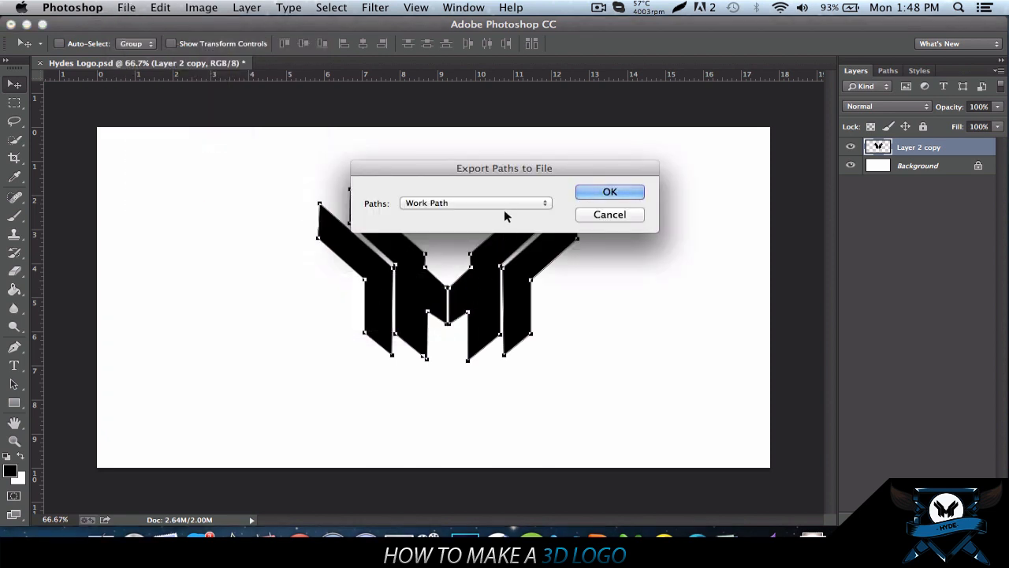
mouse_move(605, 192)
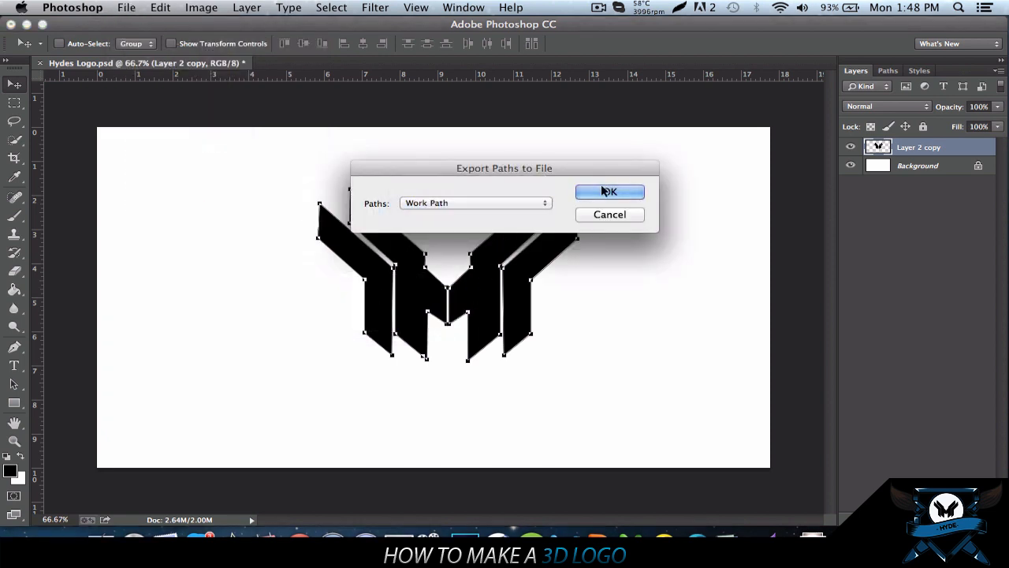
left_click(609, 192)
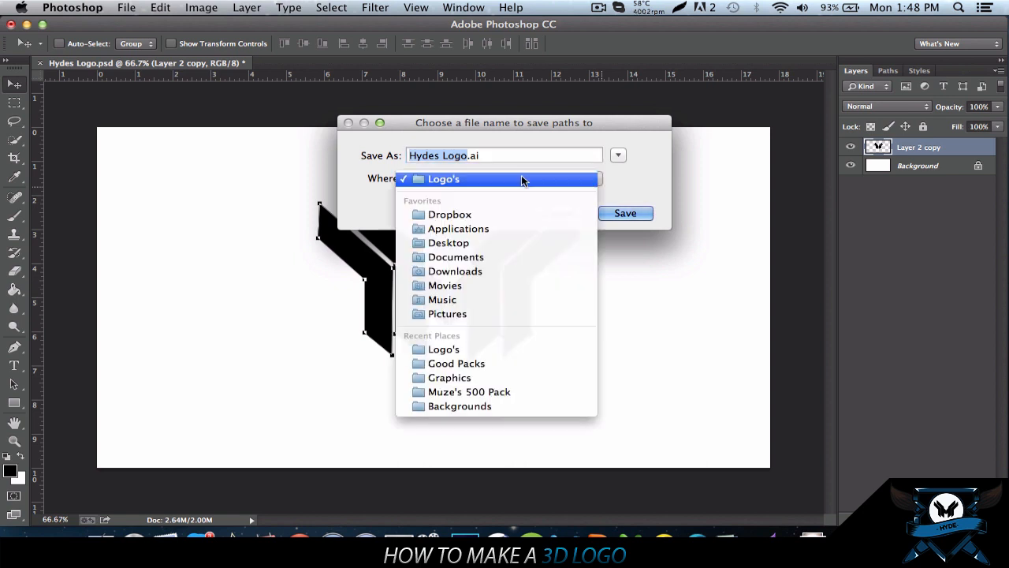
left_click(445, 242)
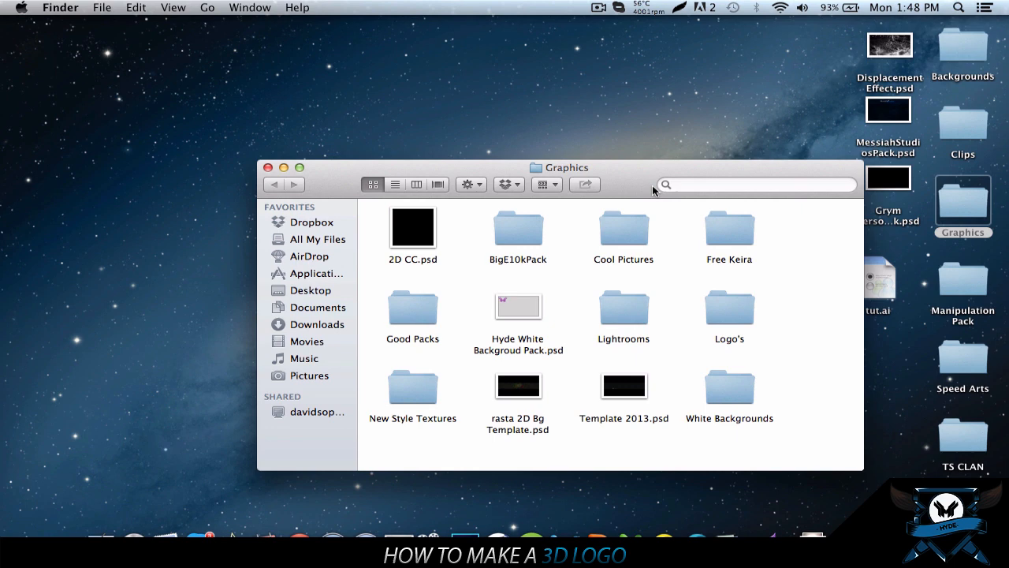
Step: Open Ex LIGHTROOM I7.c4d from the Lightrooms folder in Cinema 4D
double_click(623, 307)
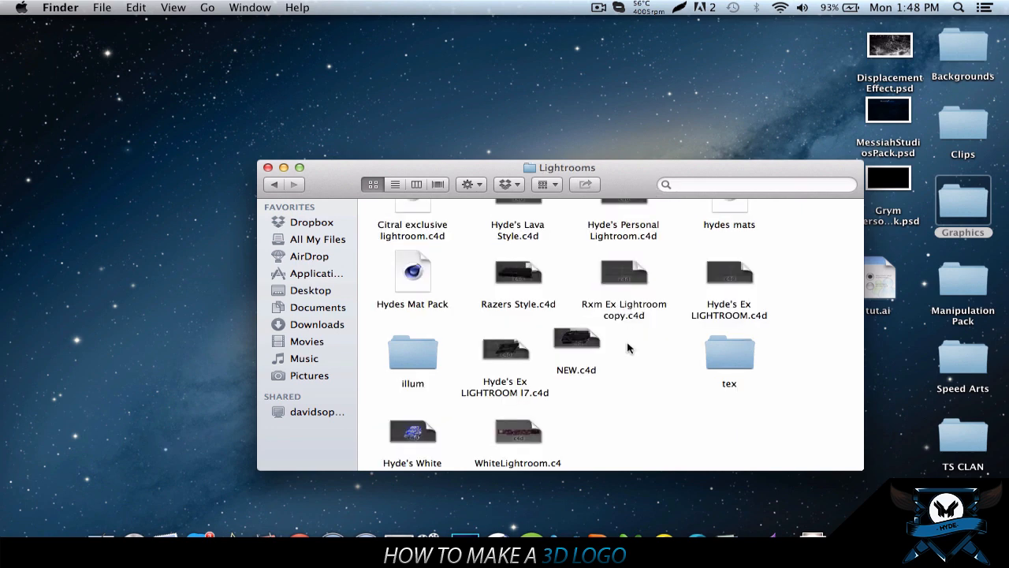
mouse_move(615, 422)
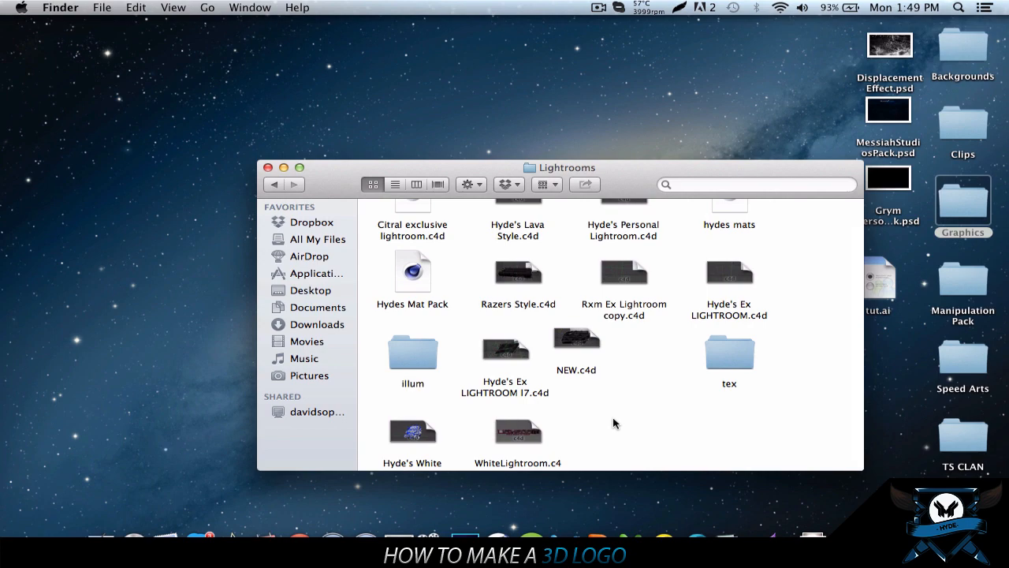
left_click(505, 349)
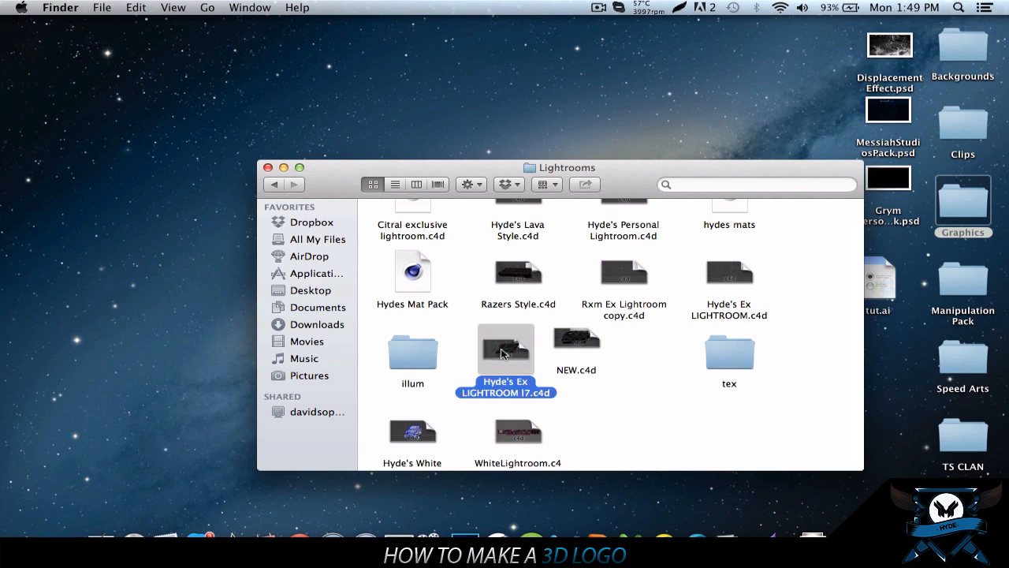
double_click(505, 349)
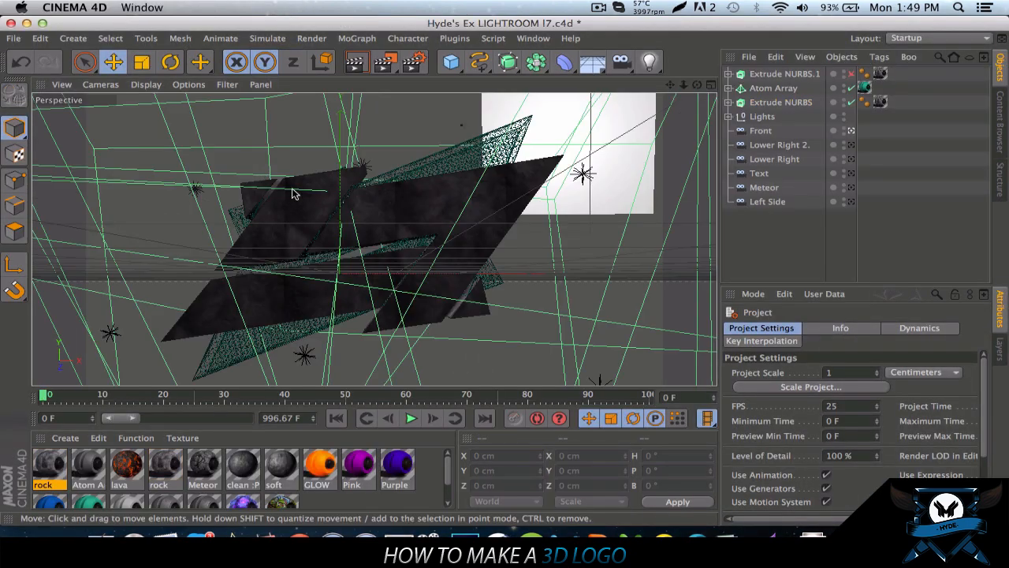
Step: Delete Extrude NURBS, Extrude NURBS.1 and Atom Array, then inspect the rock material
left_click(785, 73)
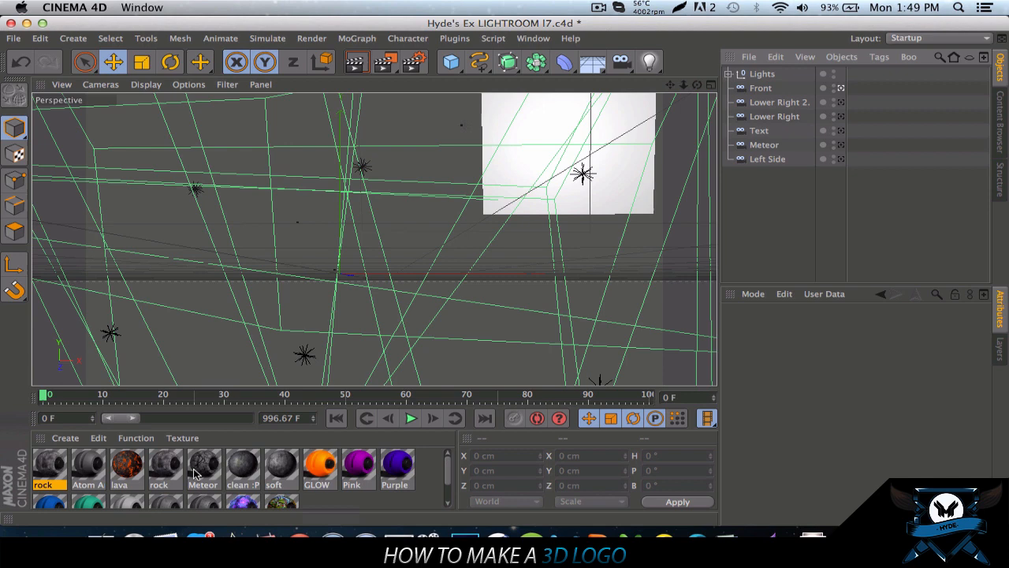
left_click(49, 465)
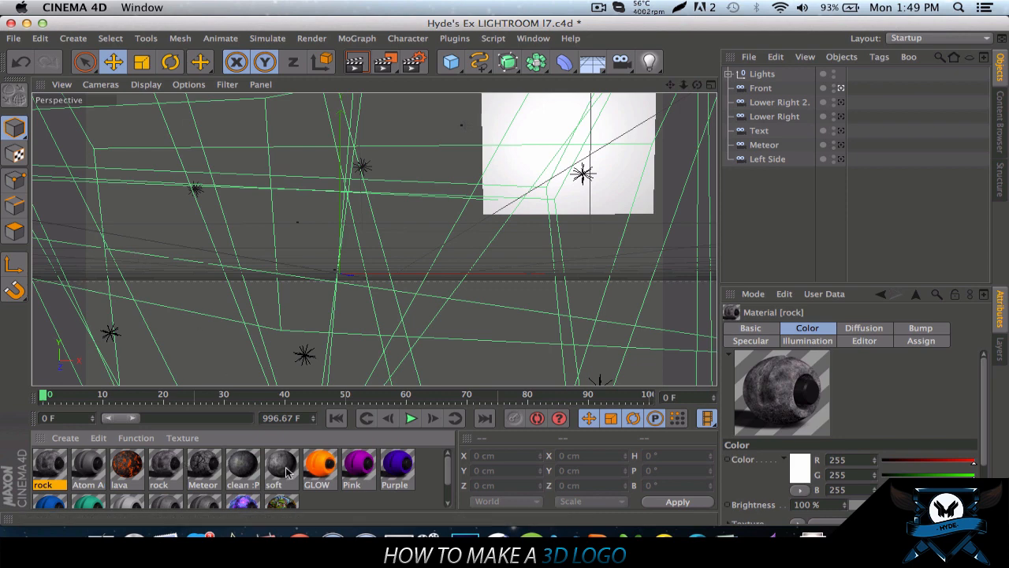
mouse_move(324, 495)
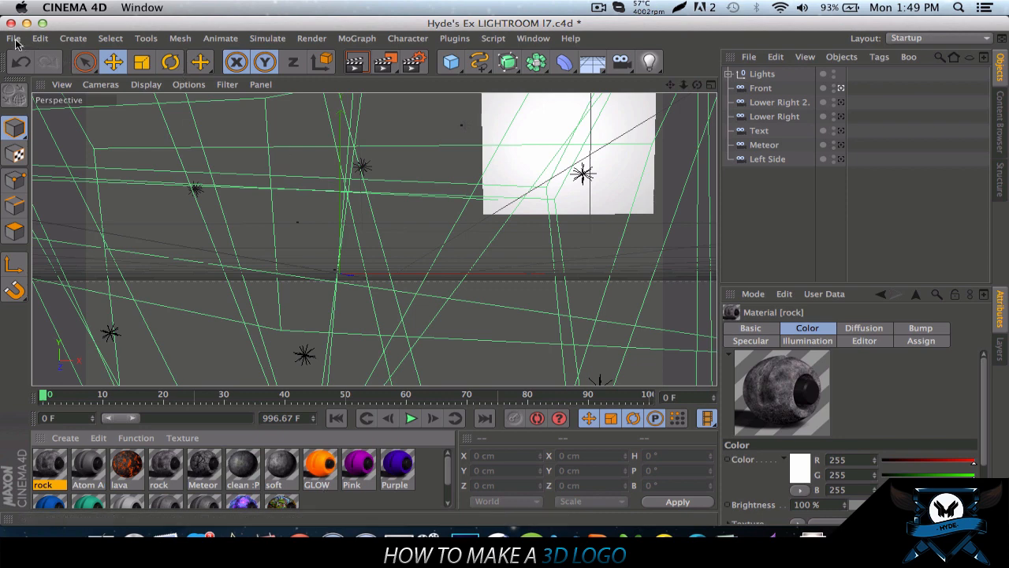
Step: Start a File > Merge of another project and dismiss its dialog
left_click(11, 38)
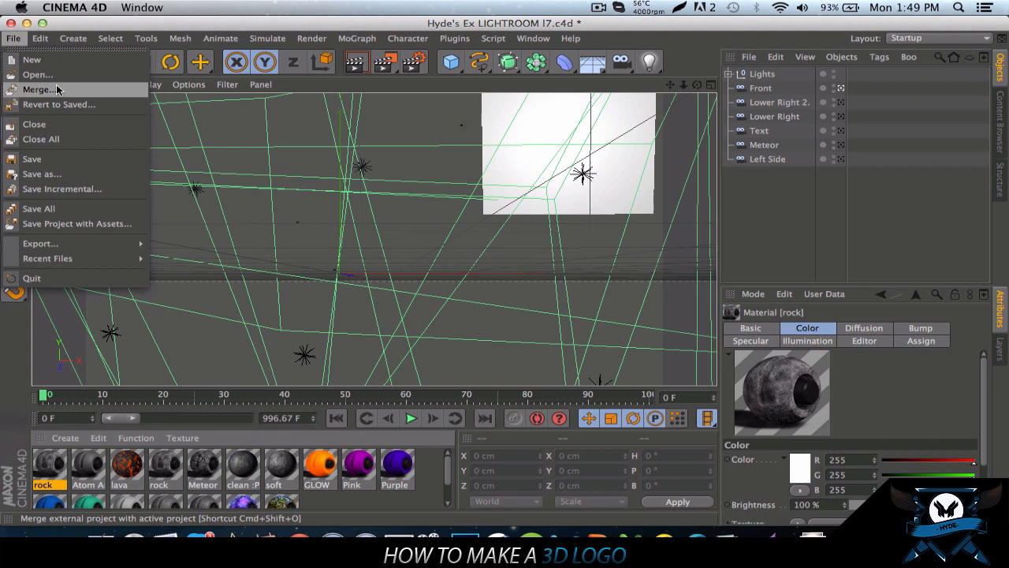
left_click(37, 74)
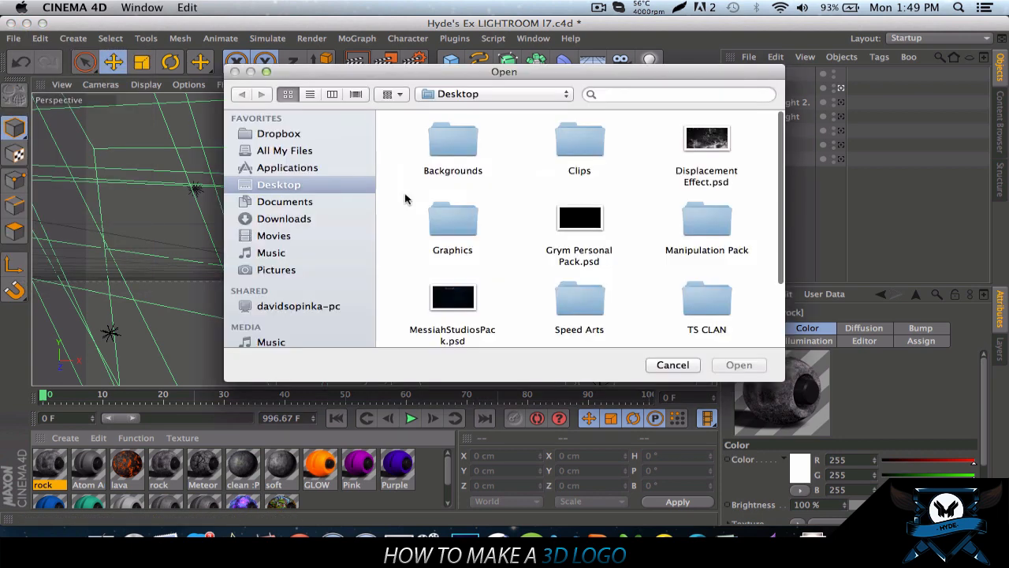
mouse_move(654, 237)
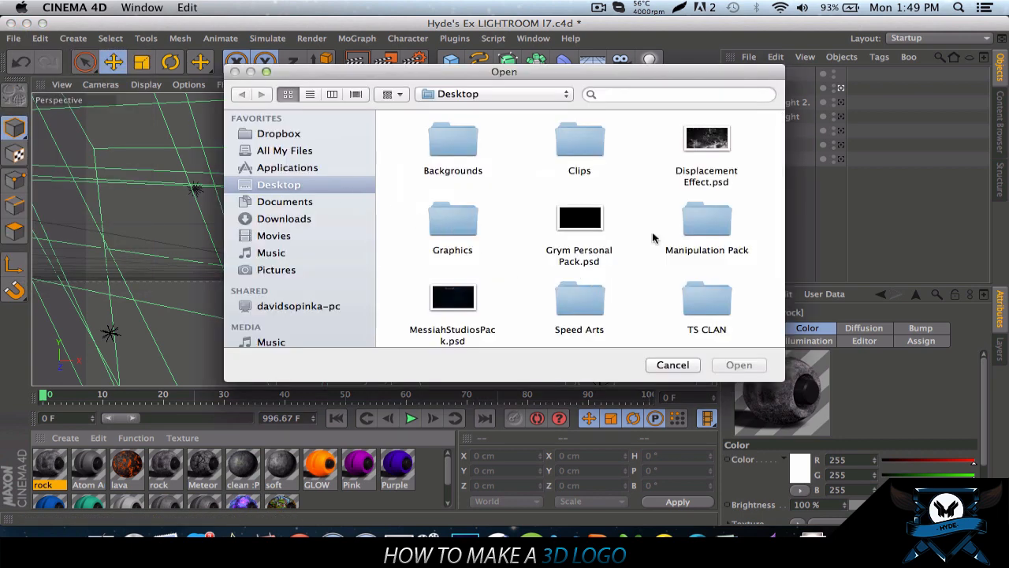
left_click(672, 365)
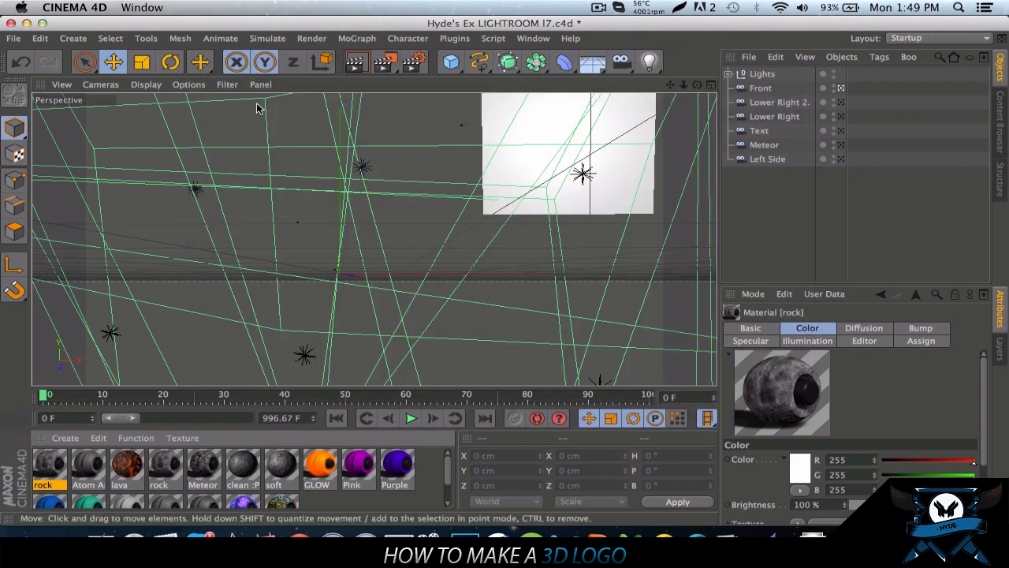
Step: Open tut.ai from the Desktop and accept the Illustrator import settings
left_click(11, 37)
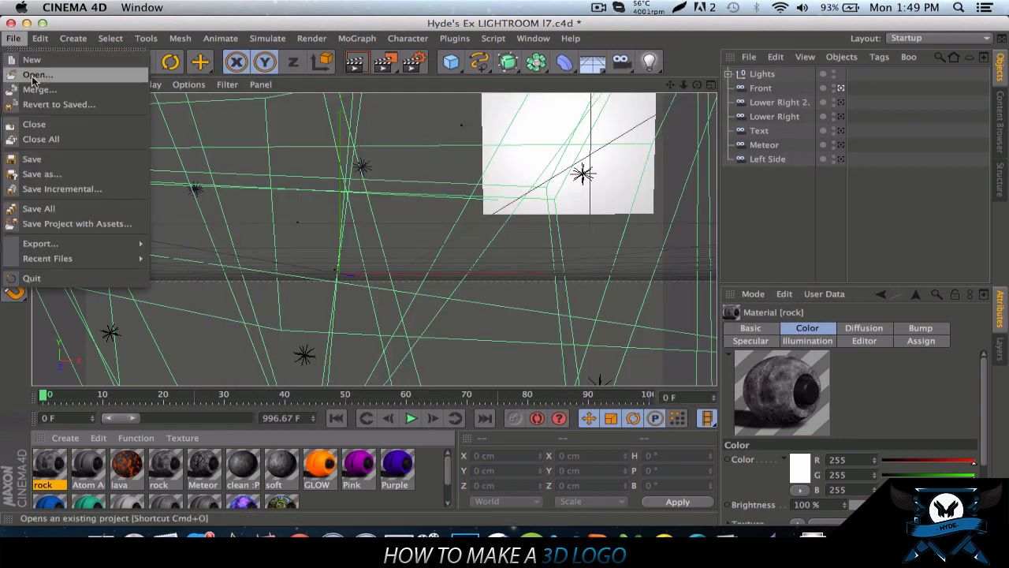
left_click(39, 74)
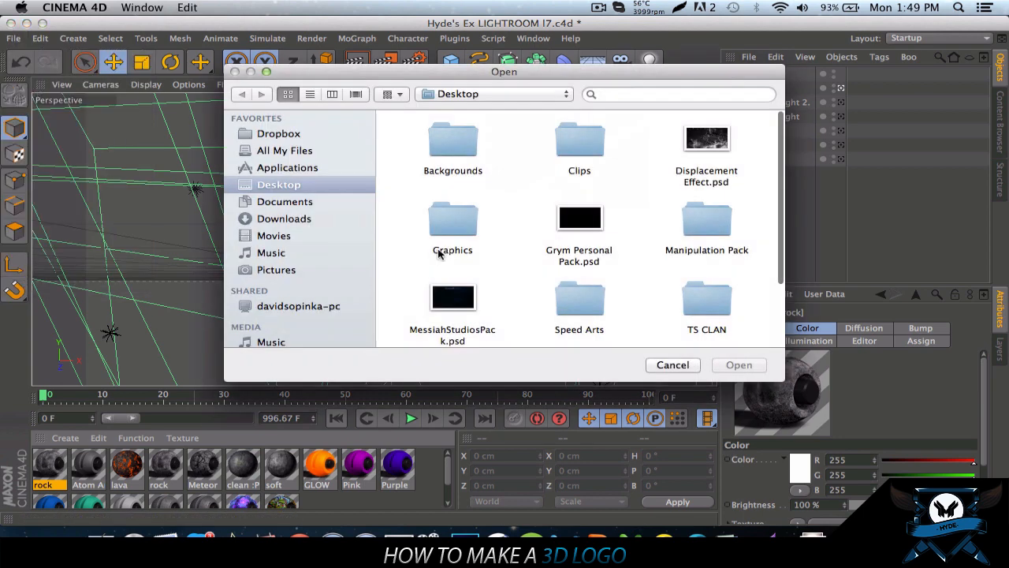
mouse_move(675, 311)
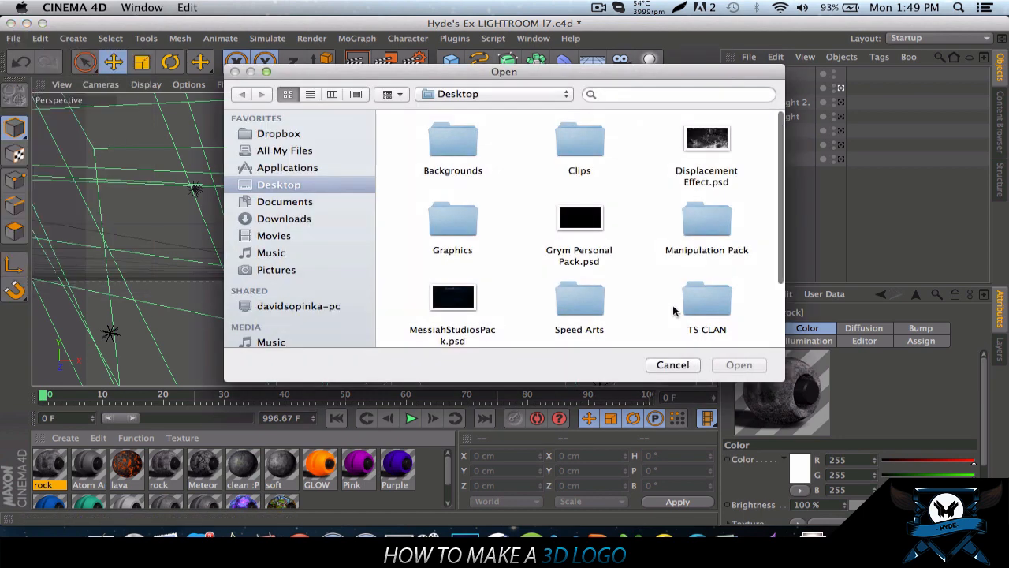
scroll("down", 3)
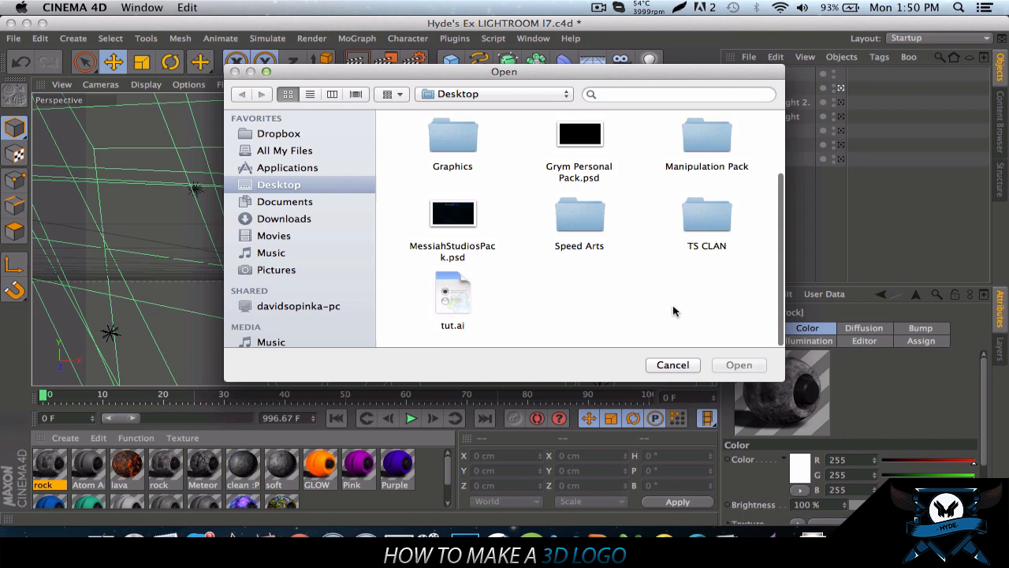
left_click(452, 292)
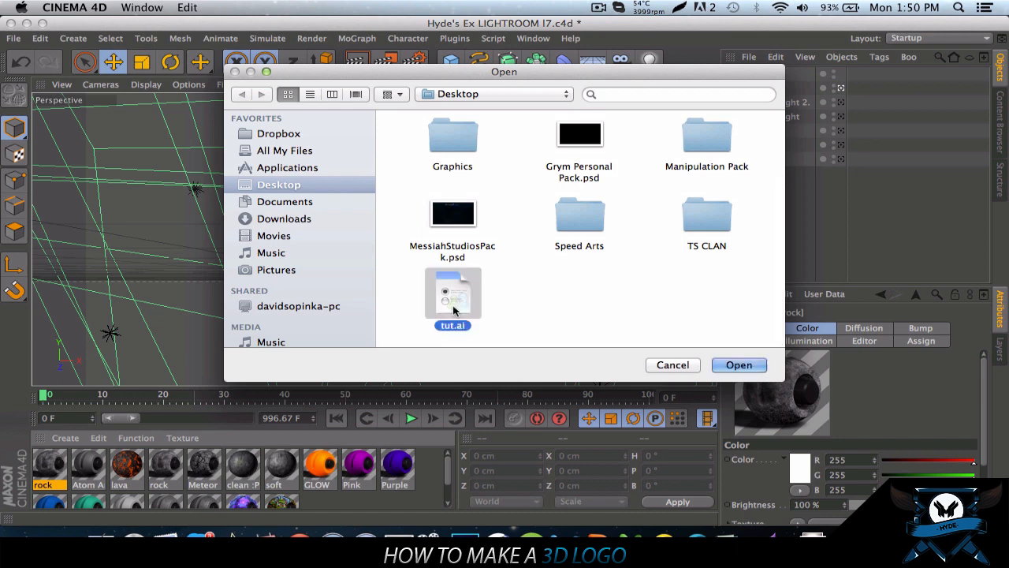
left_click(739, 365)
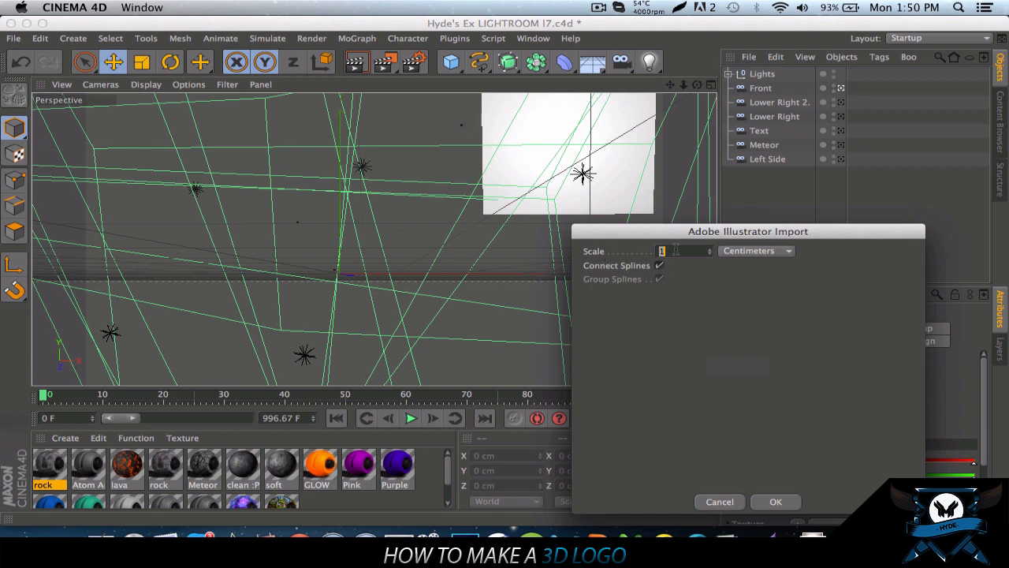
mouse_move(768, 414)
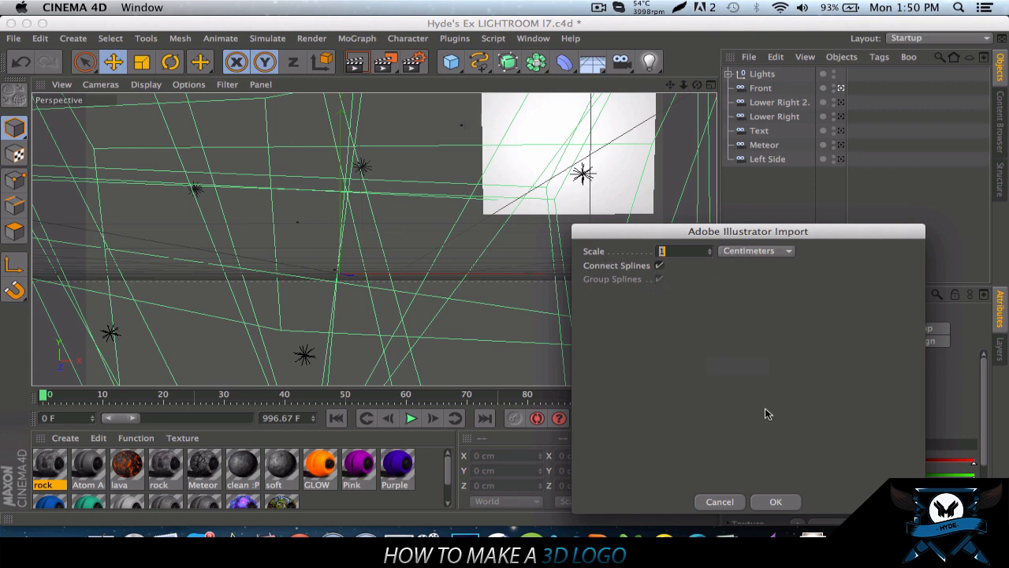
left_click(775, 502)
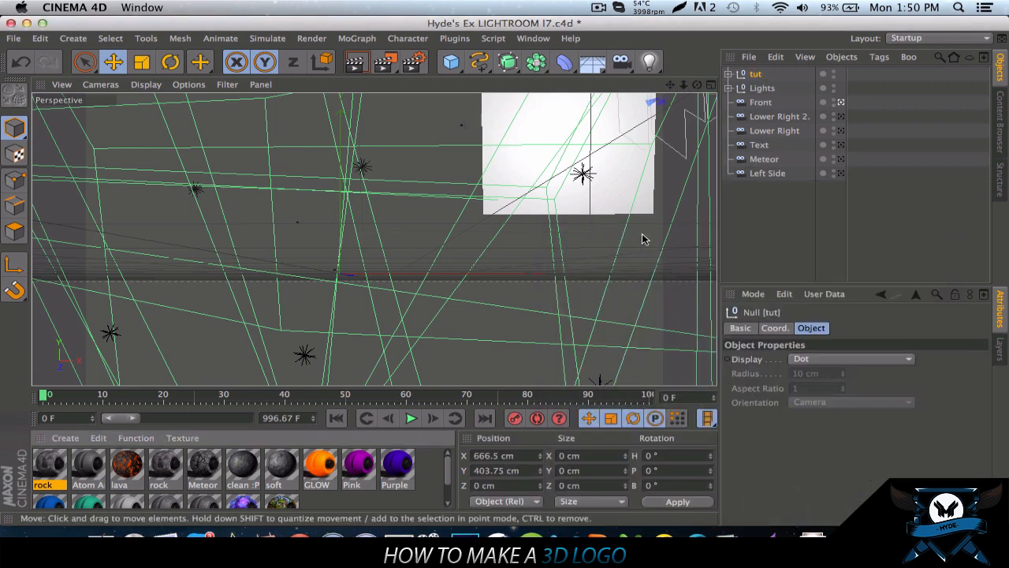
mouse_move(675, 111)
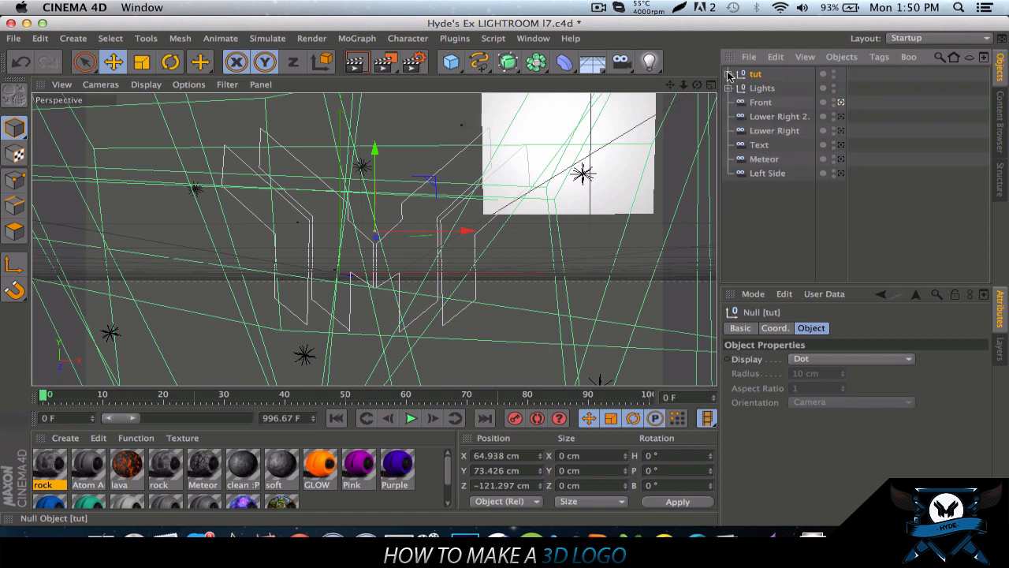
Step: Expand the tut null and select Path 1 through Path 4 to pull them out
left_click(728, 73)
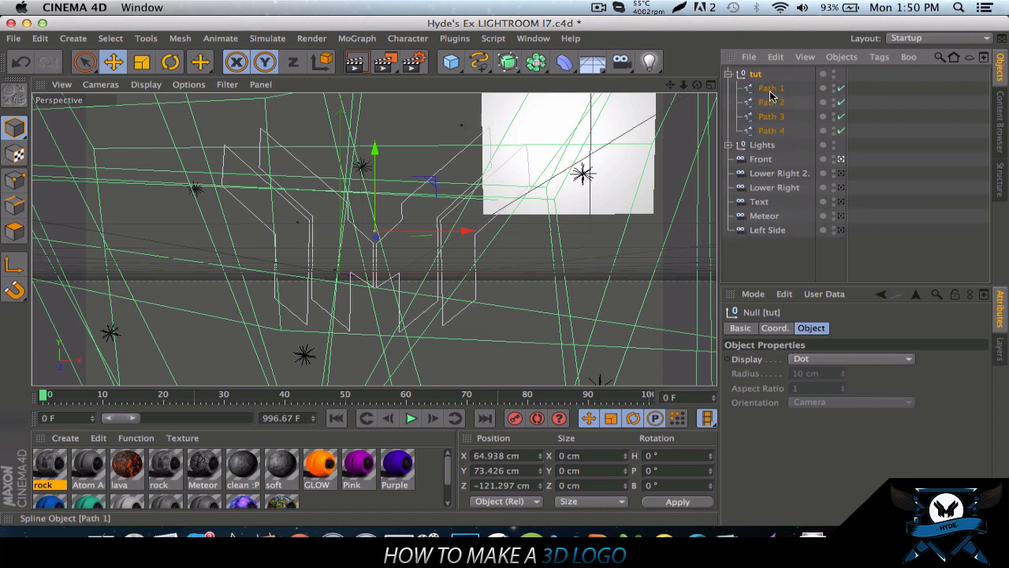
left_click(773, 88)
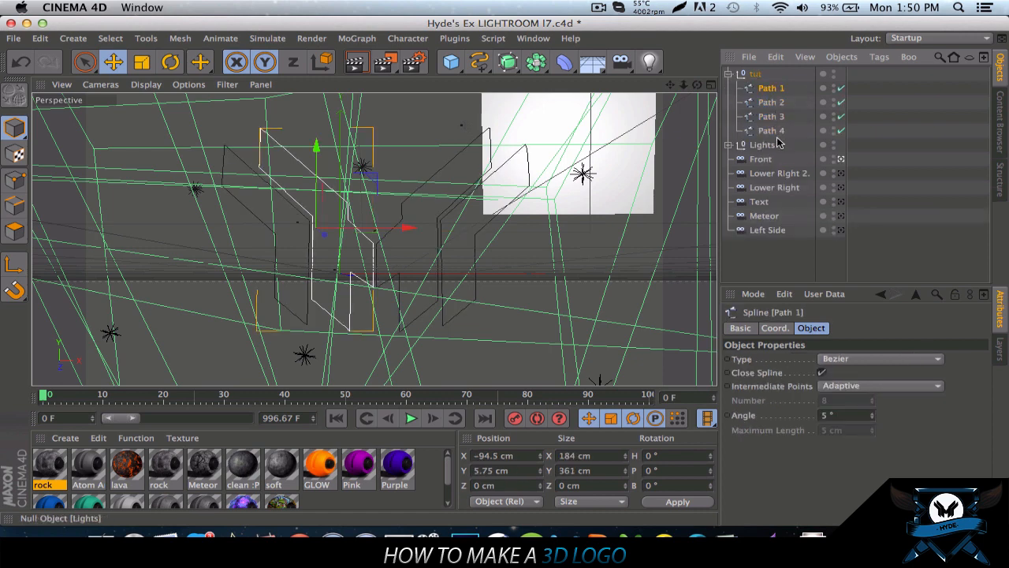
left_click(771, 115)
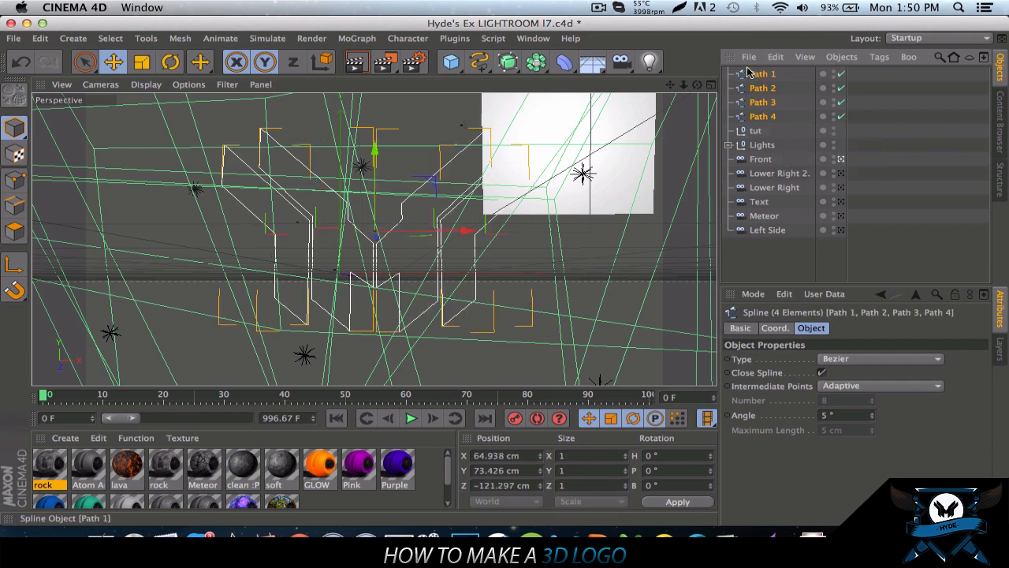
Step: Delete the tut null and merge the four paths into Path 1.1 with Connect Objects + Delete
left_click(755, 130)
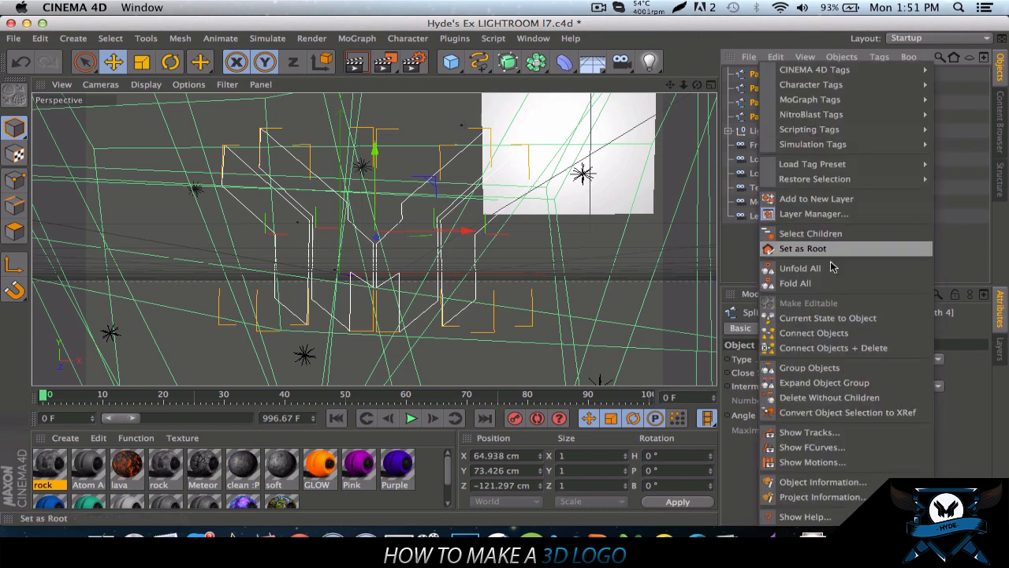
mouse_move(852, 348)
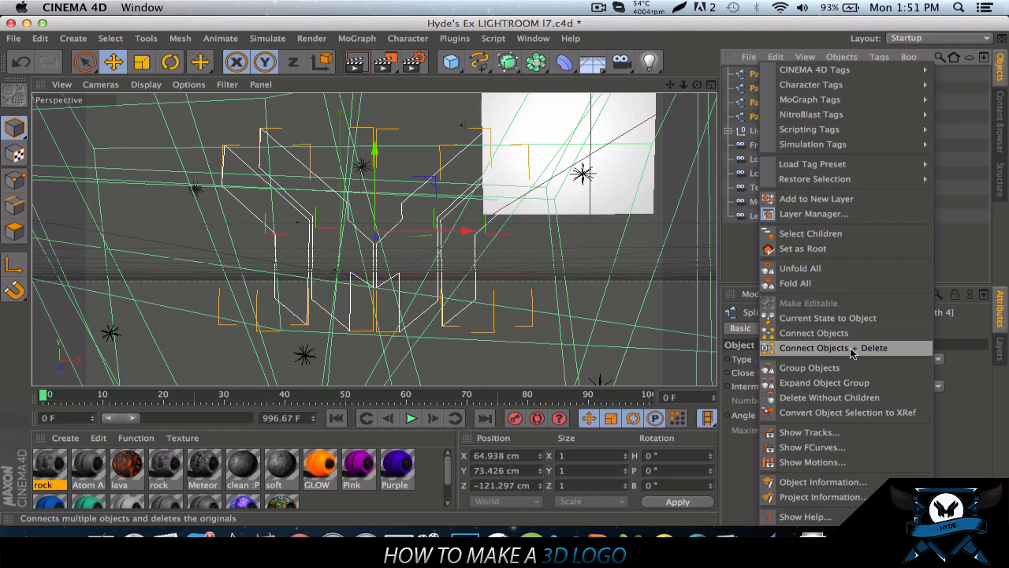
left_click(834, 347)
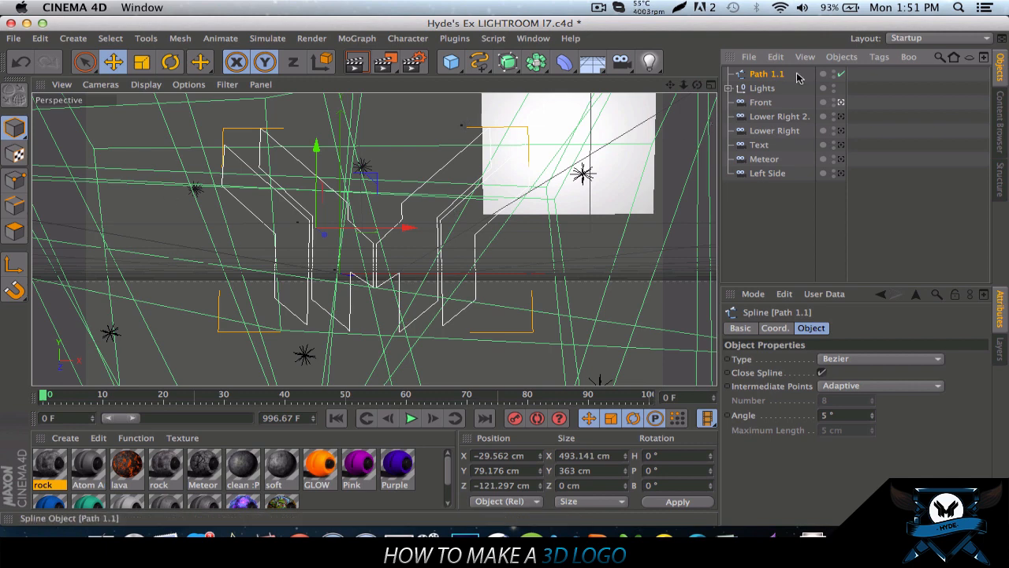
mouse_move(484, 87)
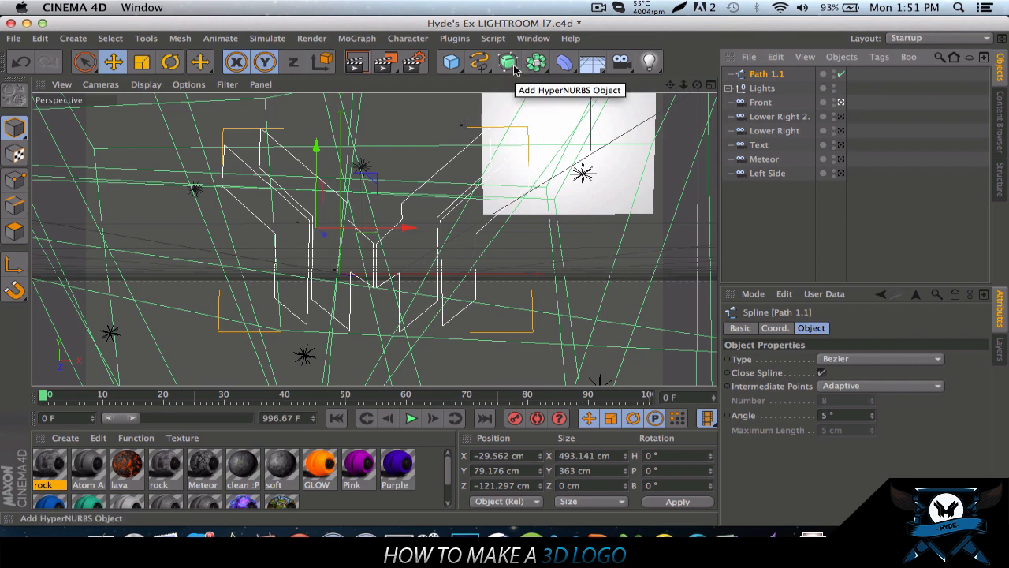
Step: Add an Extrude NURBS object and place the Path 1.1 spline inside it
left_click(508, 61)
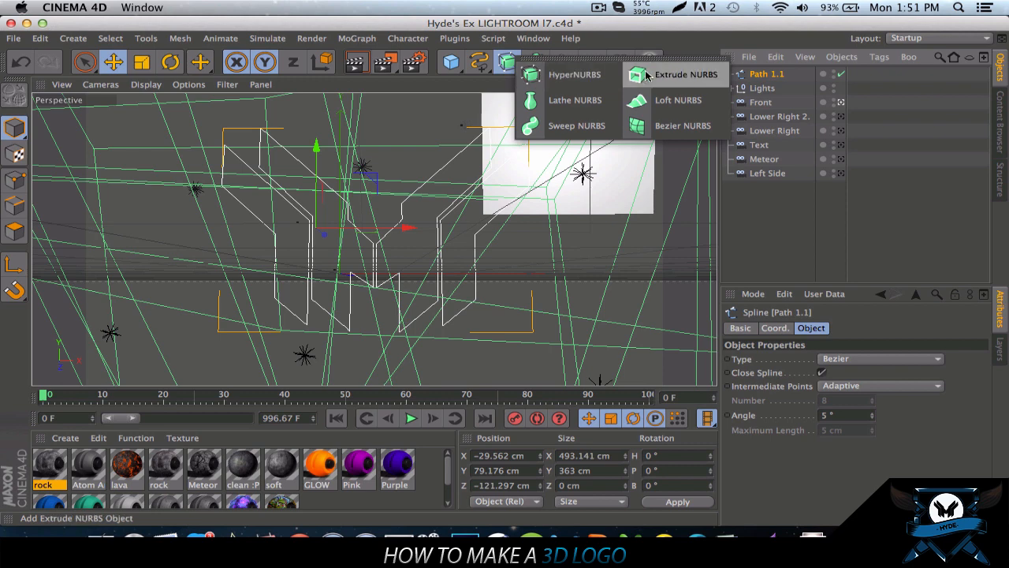
left_click(683, 74)
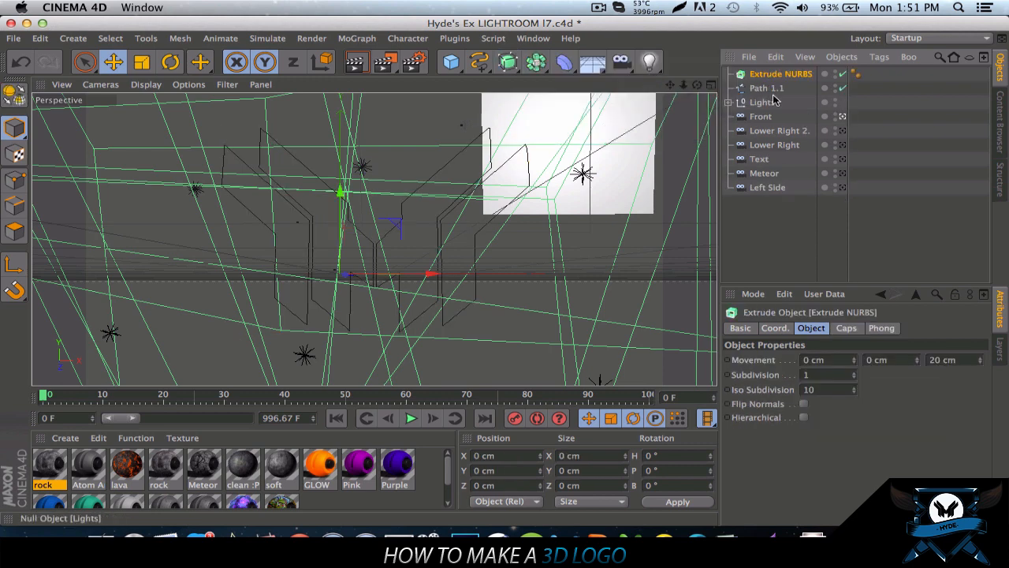
left_click(766, 87)
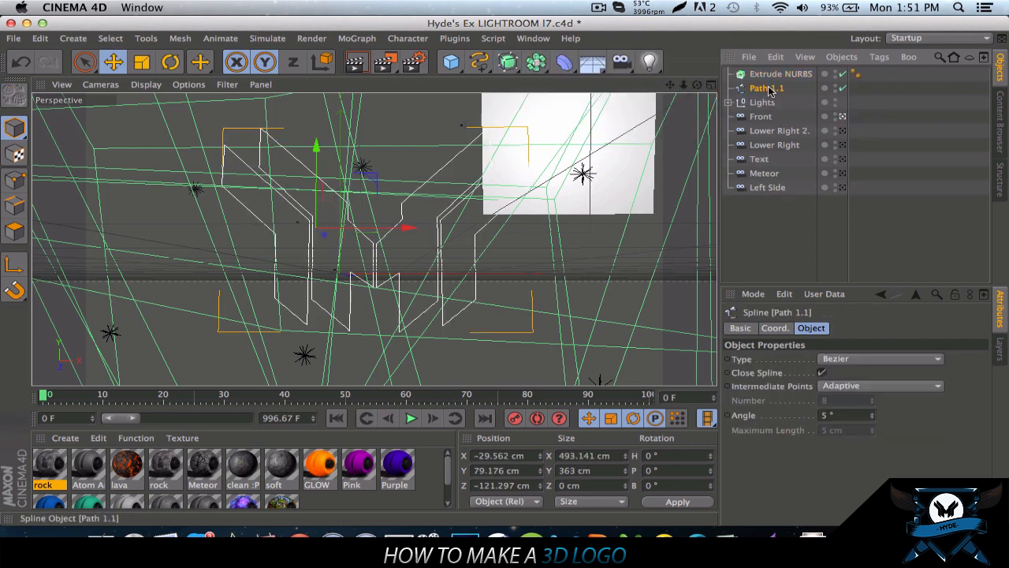
double_click(765, 87)
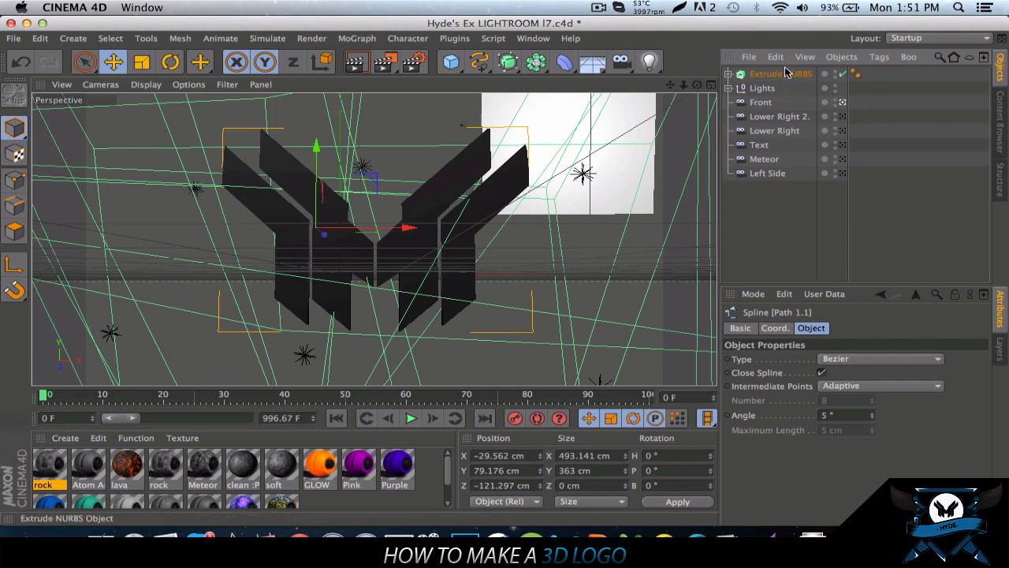
Step: Set the Extrude NURBS Movement Z depth to 80 cm and check it in side view
left_click(781, 73)
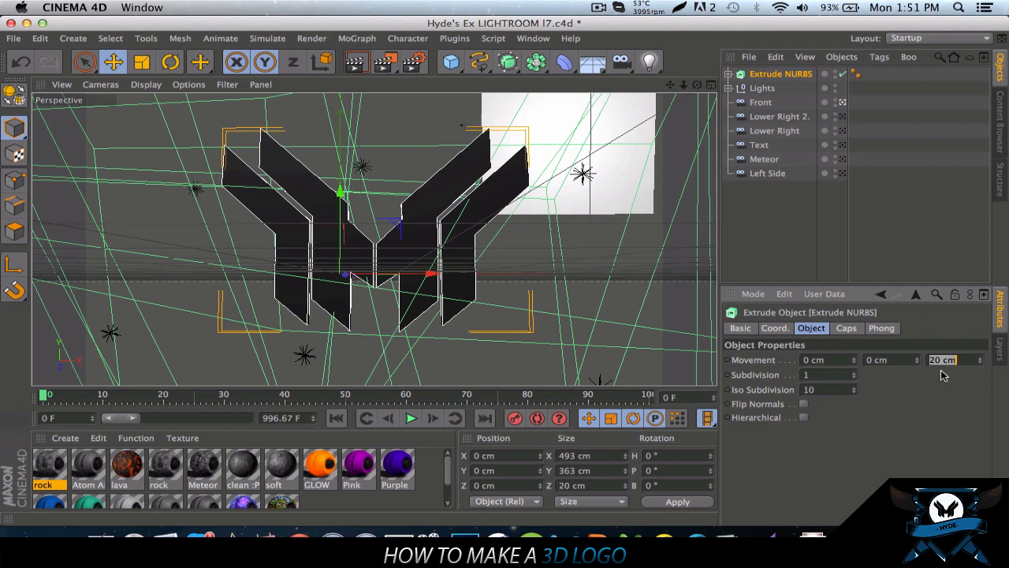
left_click(954, 360)
type("80")
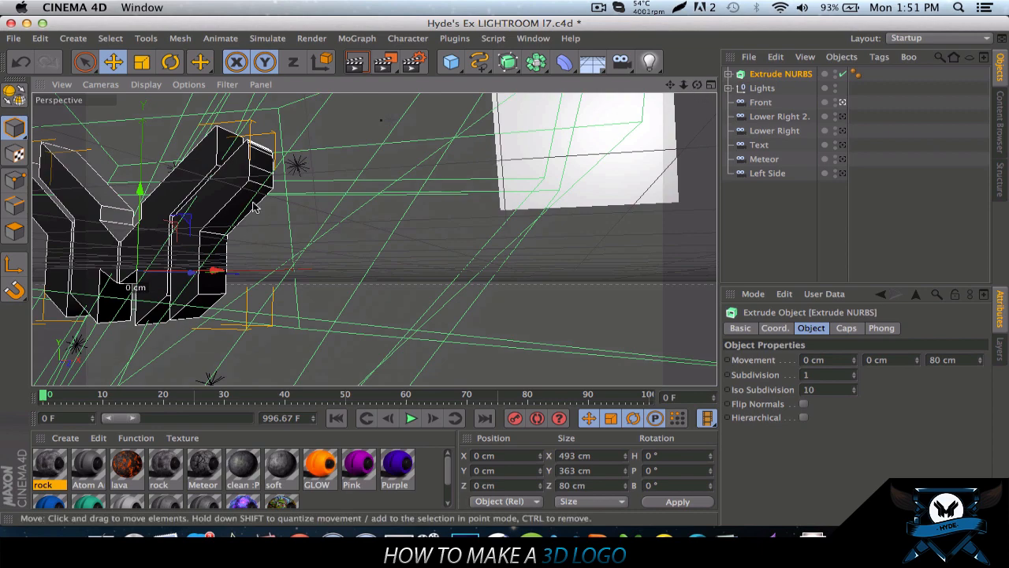
mouse_move(690, 89)
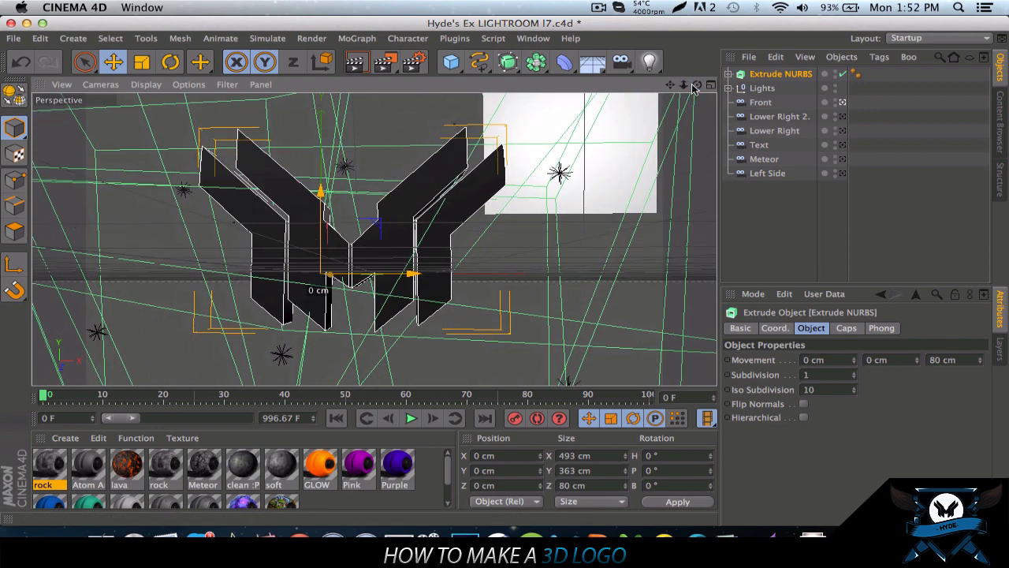
left_click(708, 85)
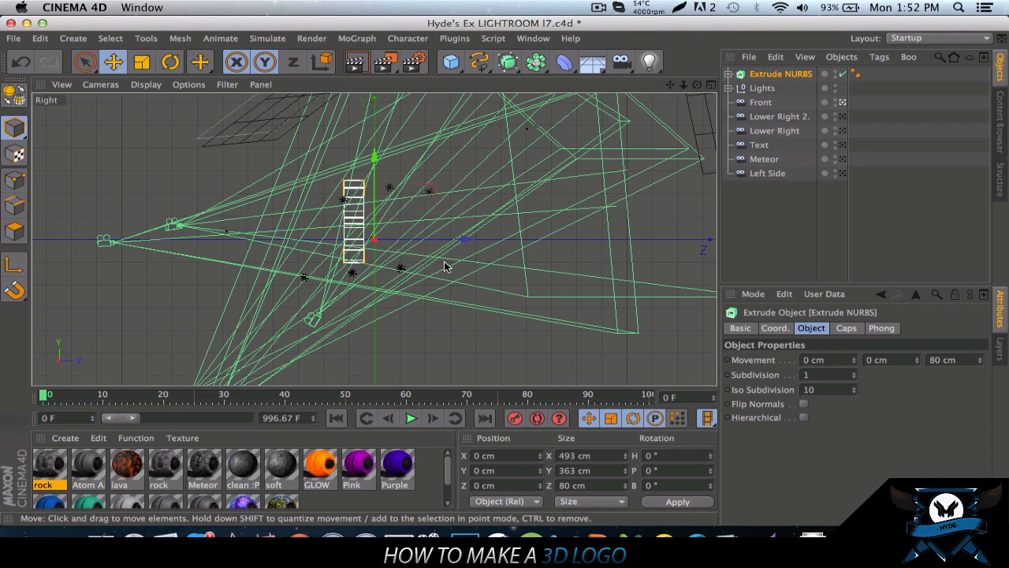
mouse_move(352, 219)
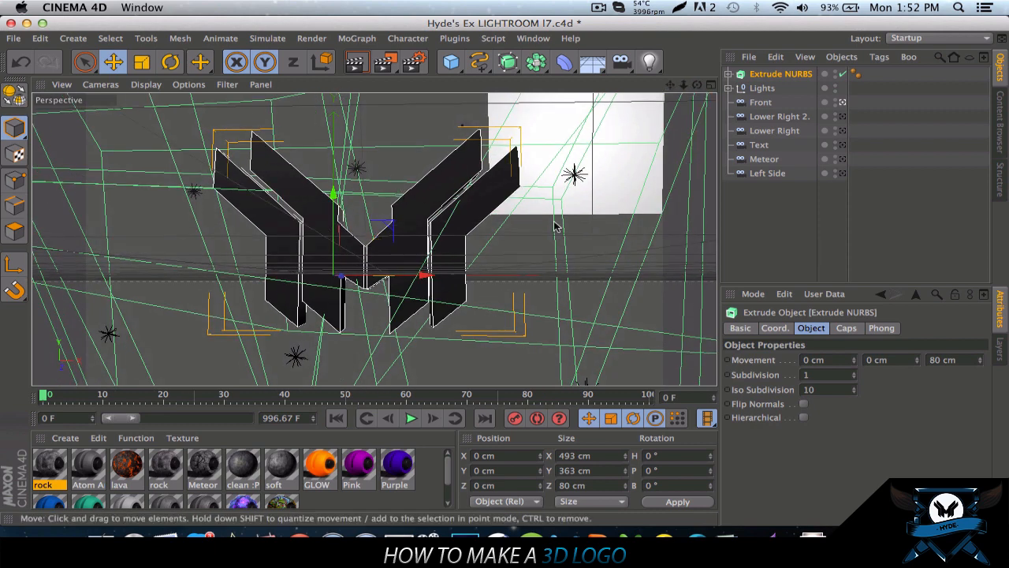
mouse_move(483, 370)
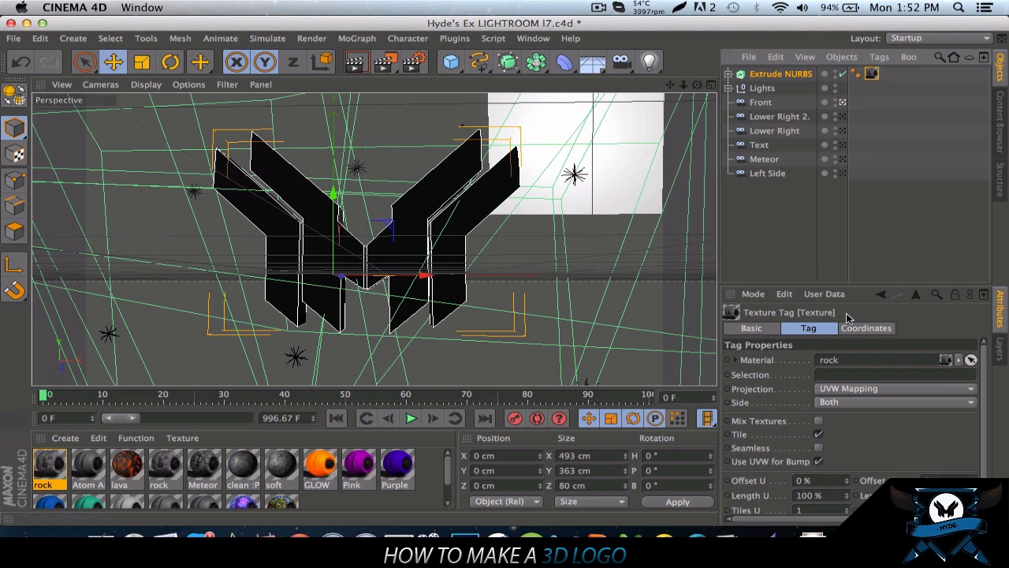
Step: Map the rock material on Extrude NURBS with cubic projection and preview a render
left_click(895, 388)
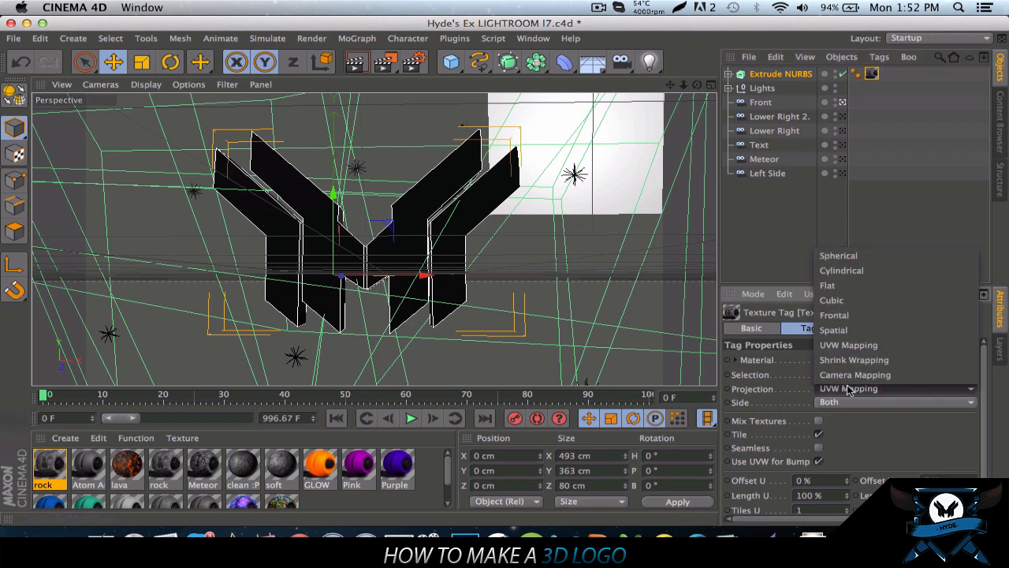
left_click(832, 300)
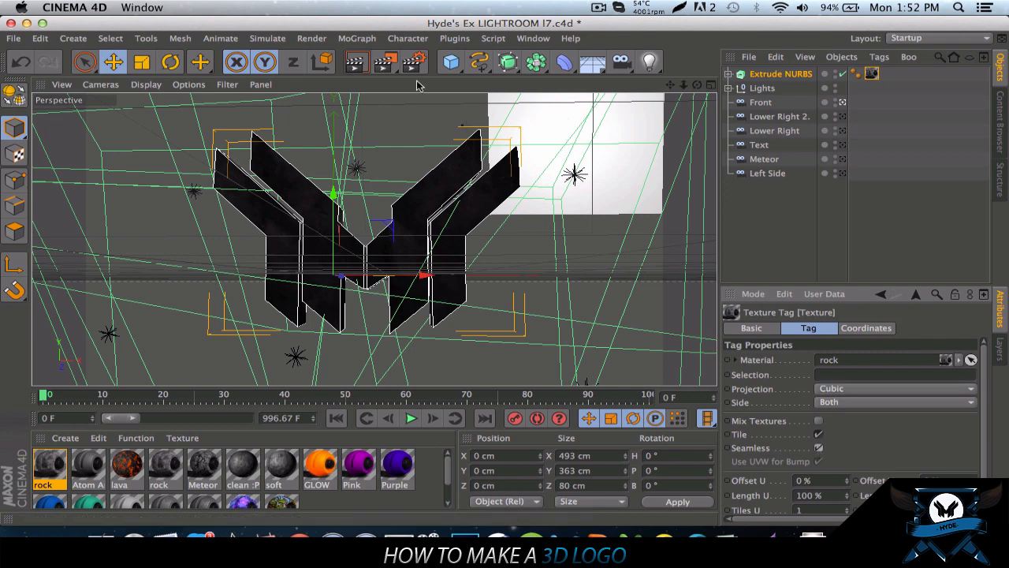
mouse_move(358, 61)
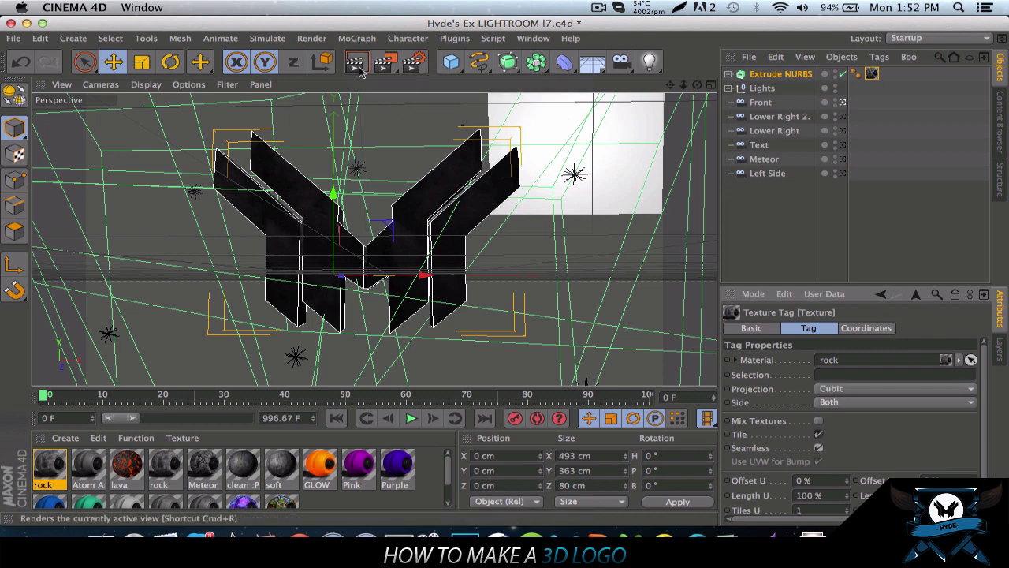
mouse_move(358, 71)
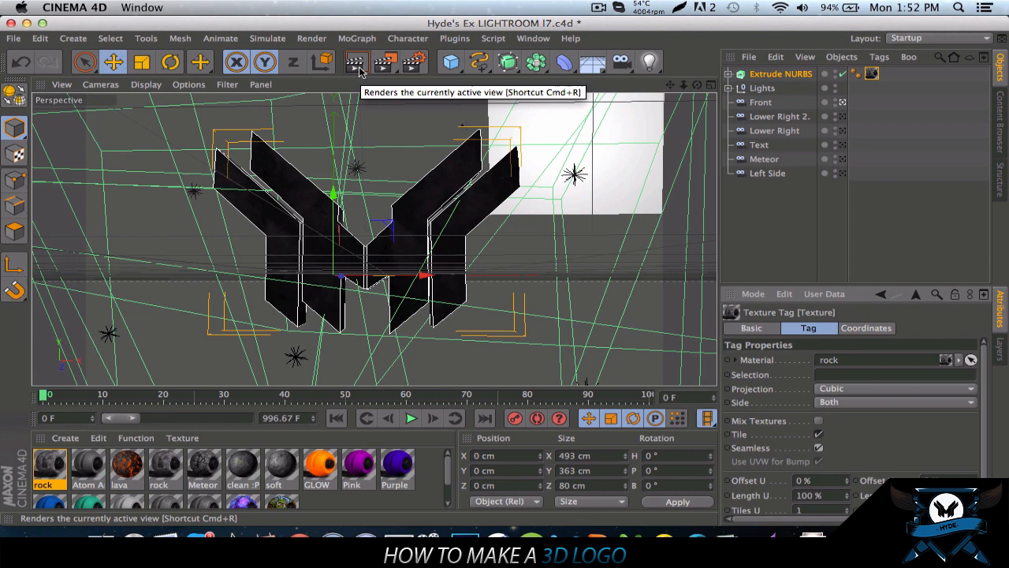
left_click(355, 61)
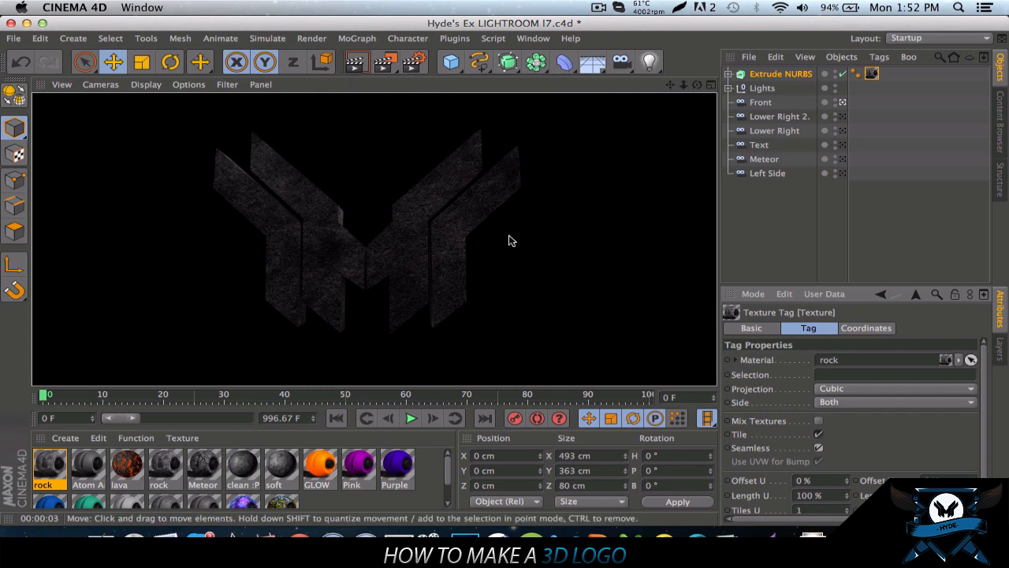
left_click(761, 88)
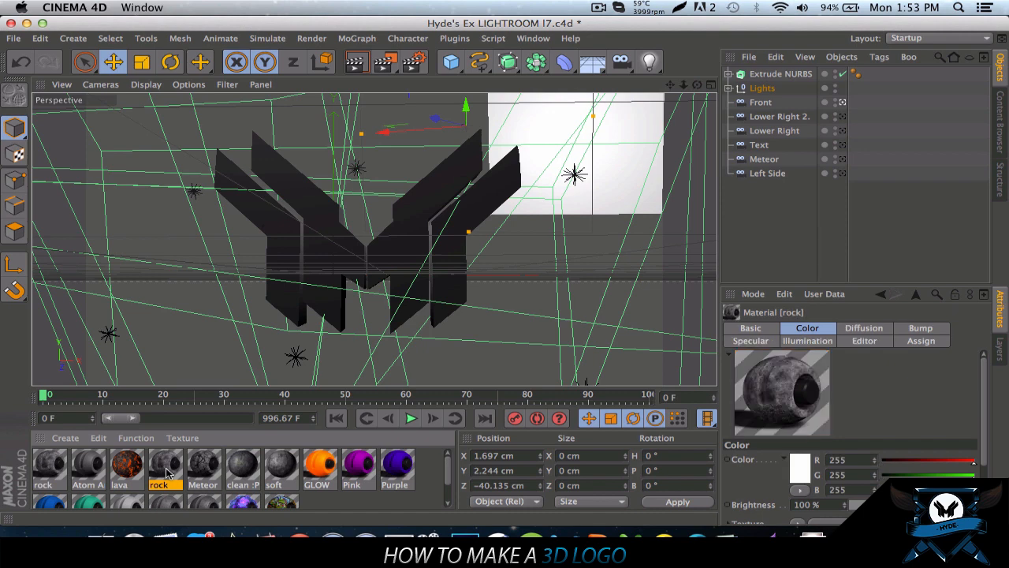
Step: Try the clean :P material on the logo with cubic projection
left_click(203, 463)
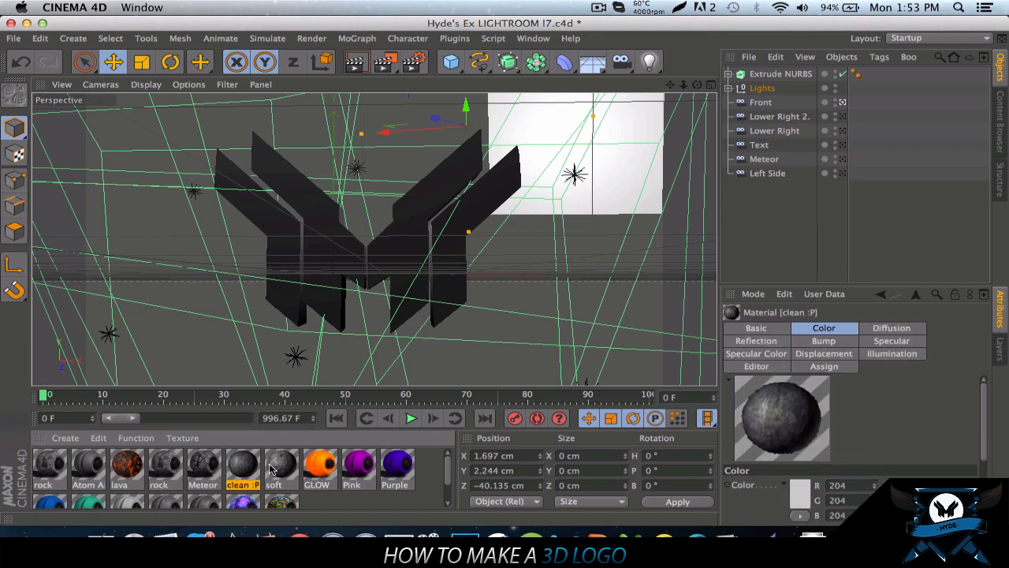
left_click(281, 465)
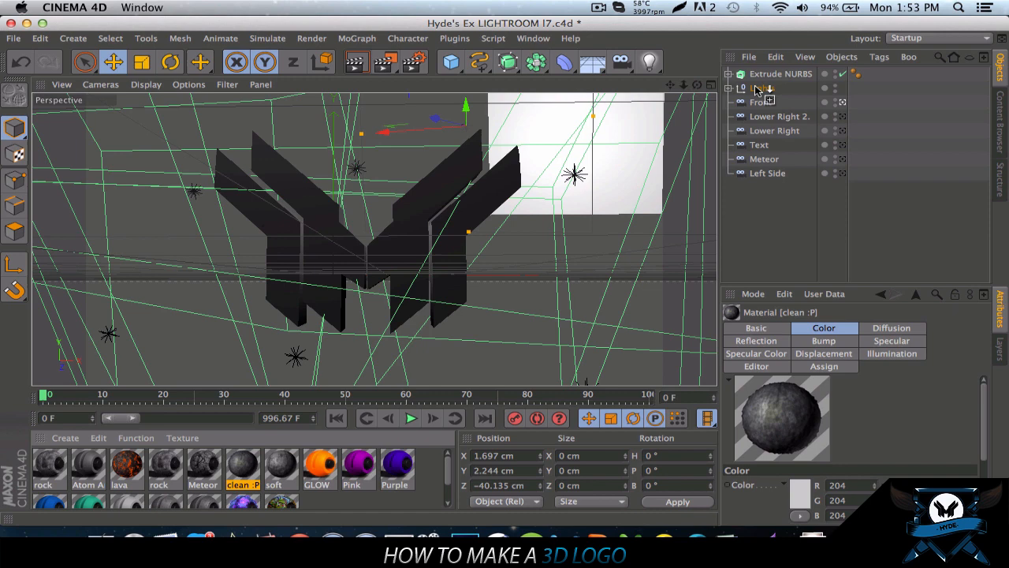
left_click(893, 75)
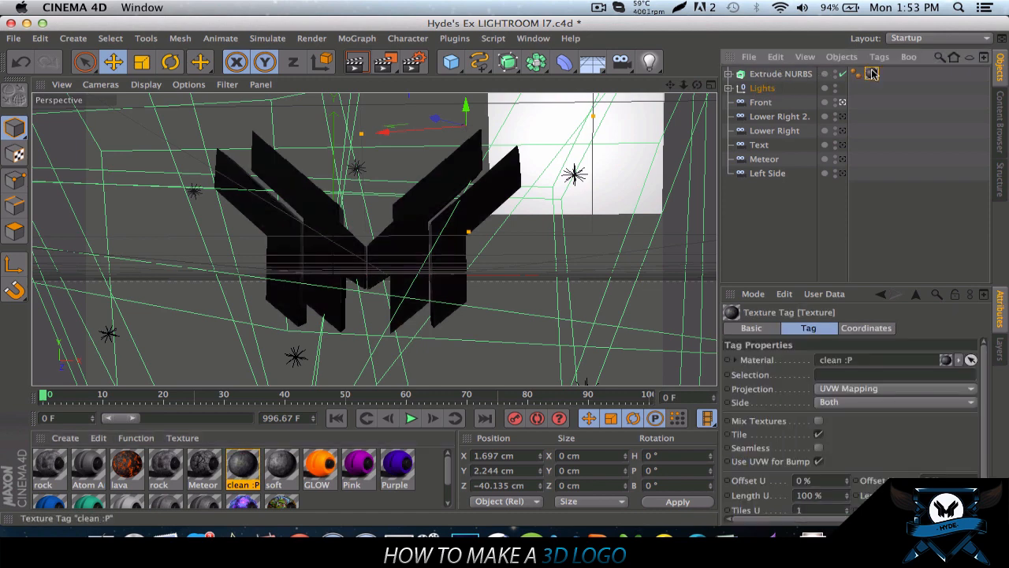
left_click(895, 388)
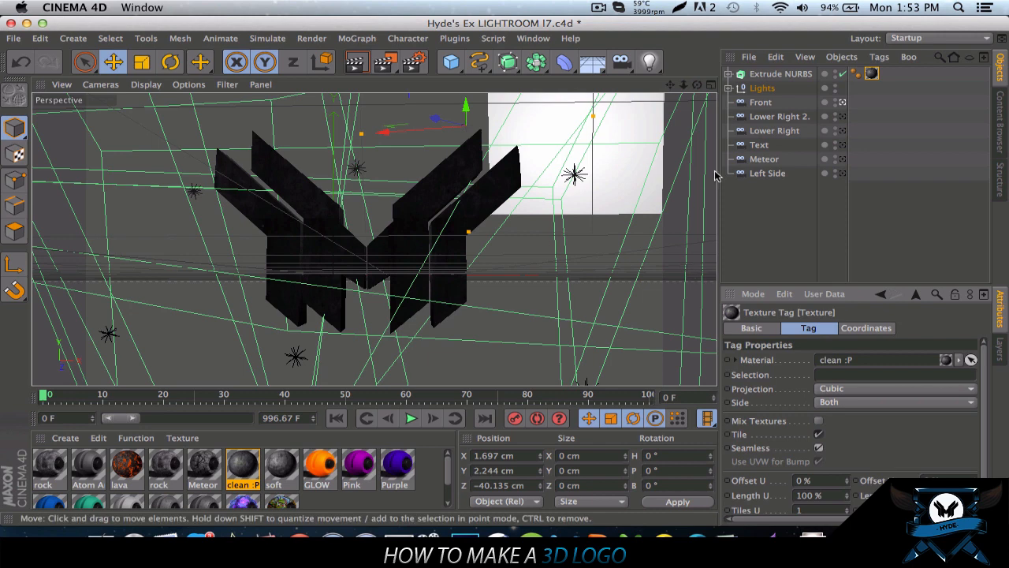
mouse_move(761, 73)
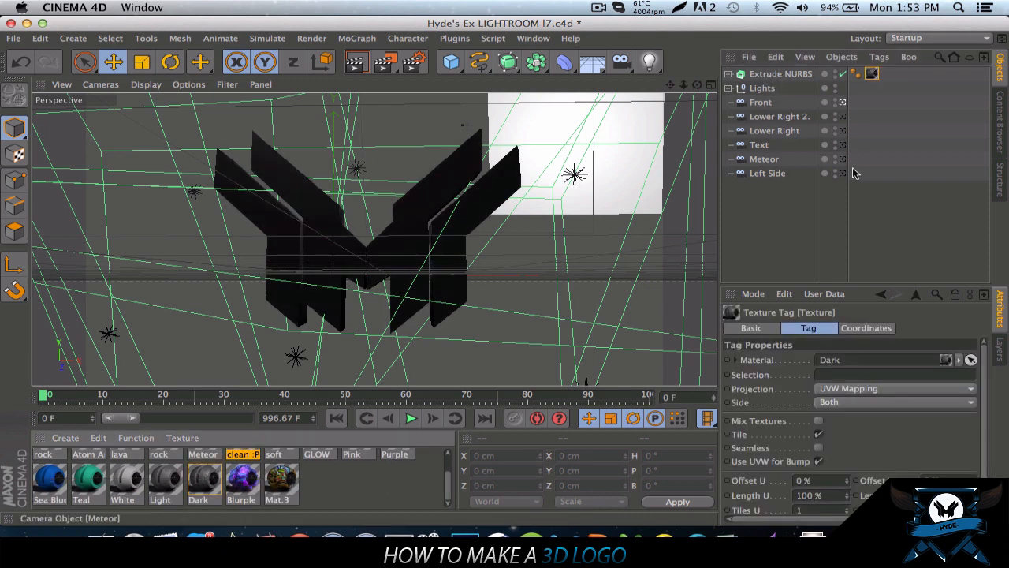
Step: Test the Dark texture, then map the Light texture with cubic projection
left_click(895, 388)
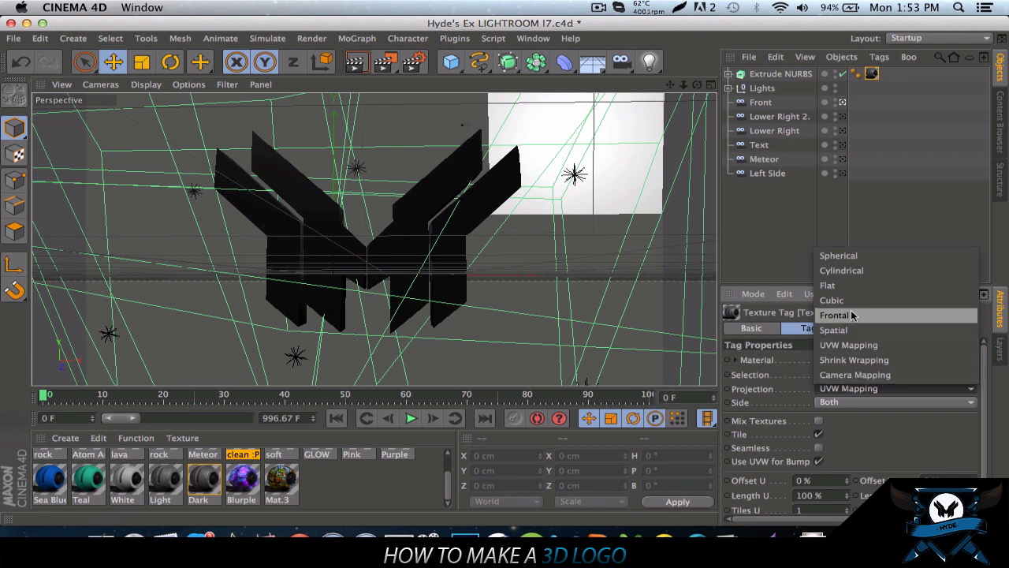
left_click(831, 300)
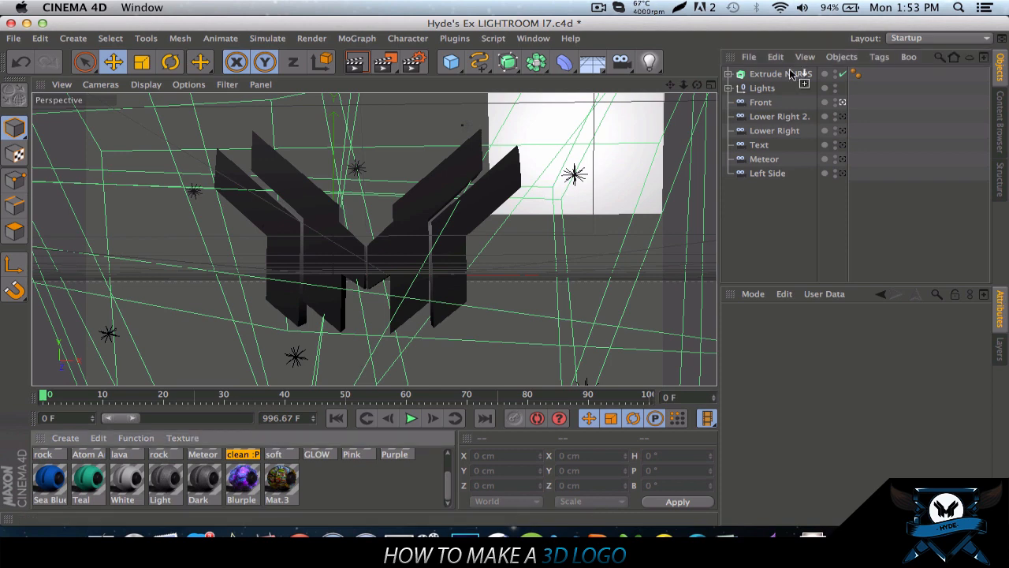
left_click(895, 389)
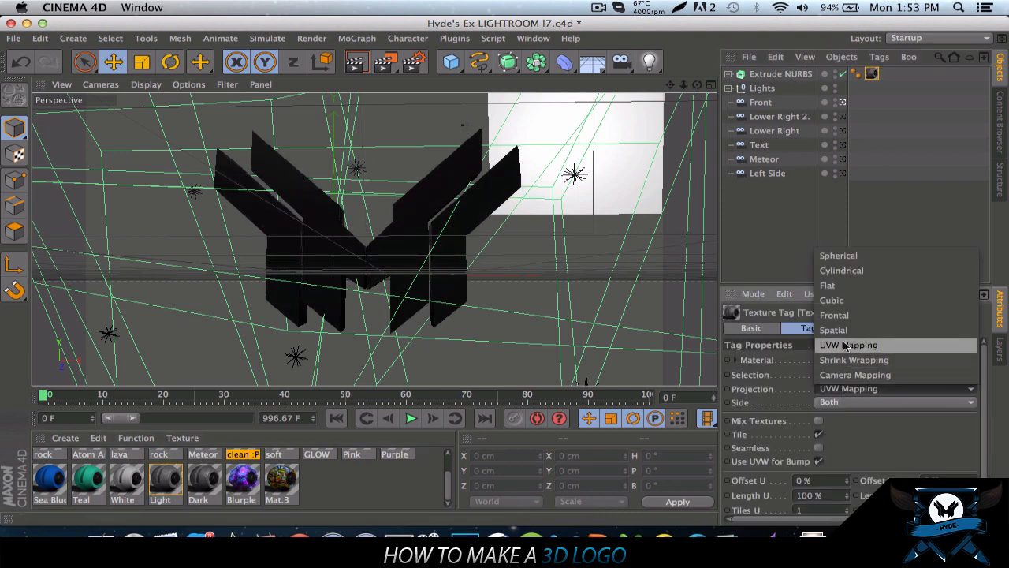
left_click(832, 300)
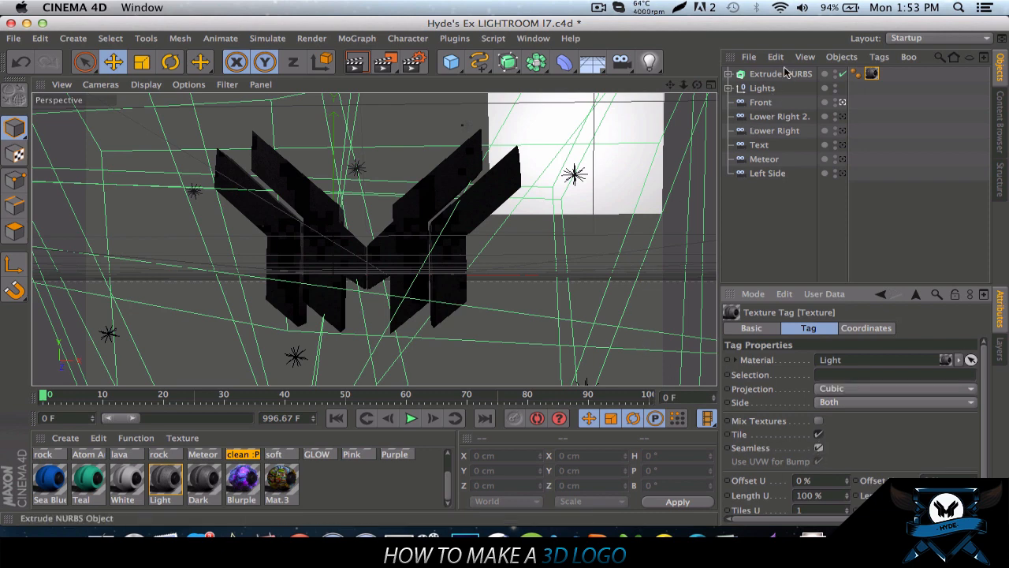
left_click(782, 74)
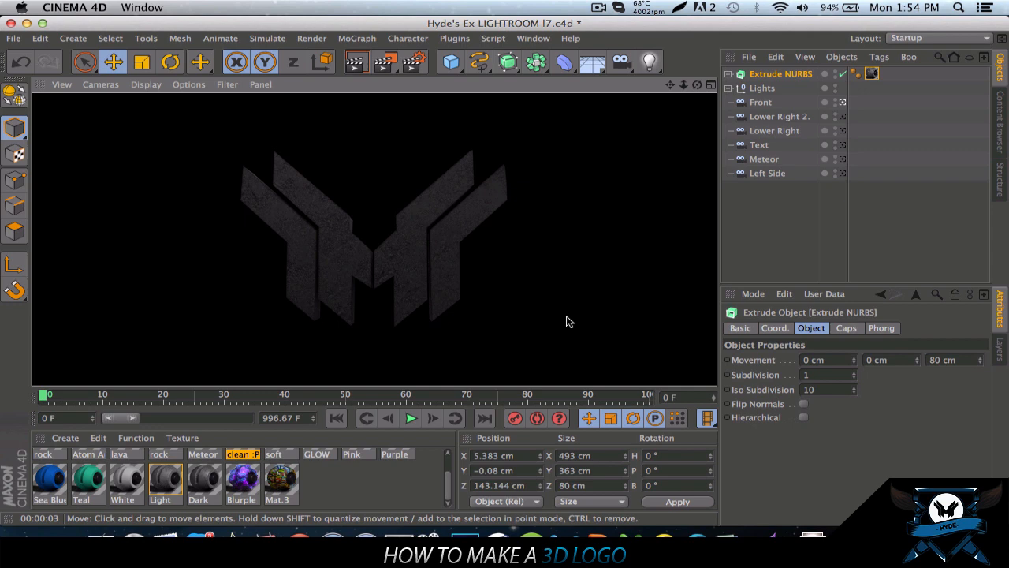
mouse_move(658, 213)
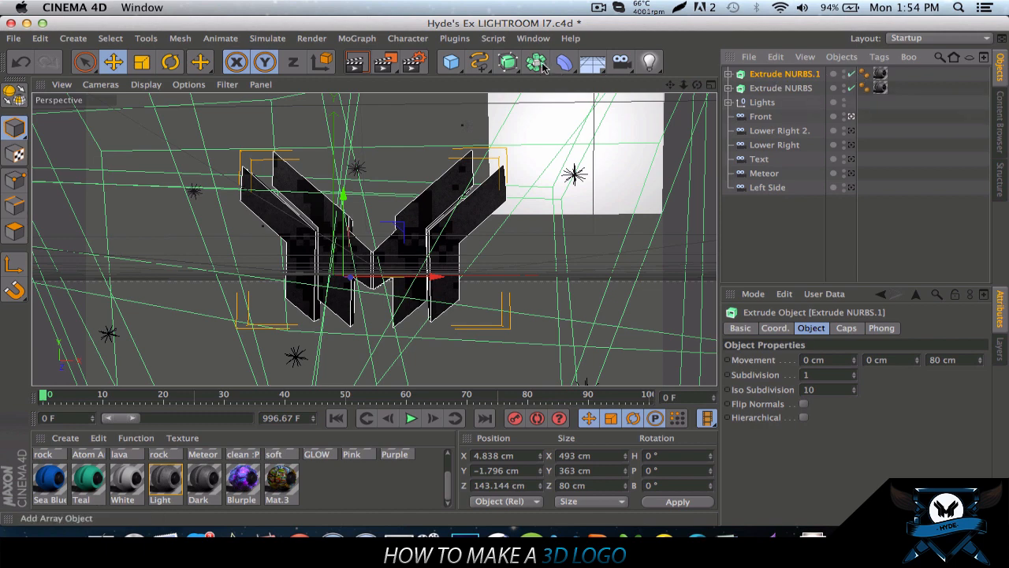
Step: Nest the logo copy in an Atom Array with 0.5 cm radii and cubic-mapped Teal texture
left_click(533, 61)
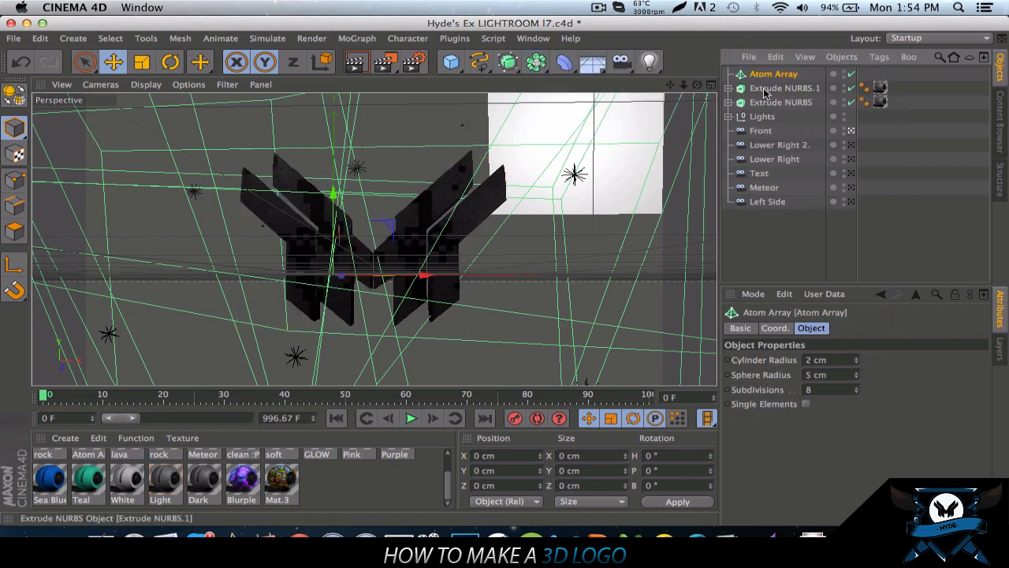
left_click(784, 87)
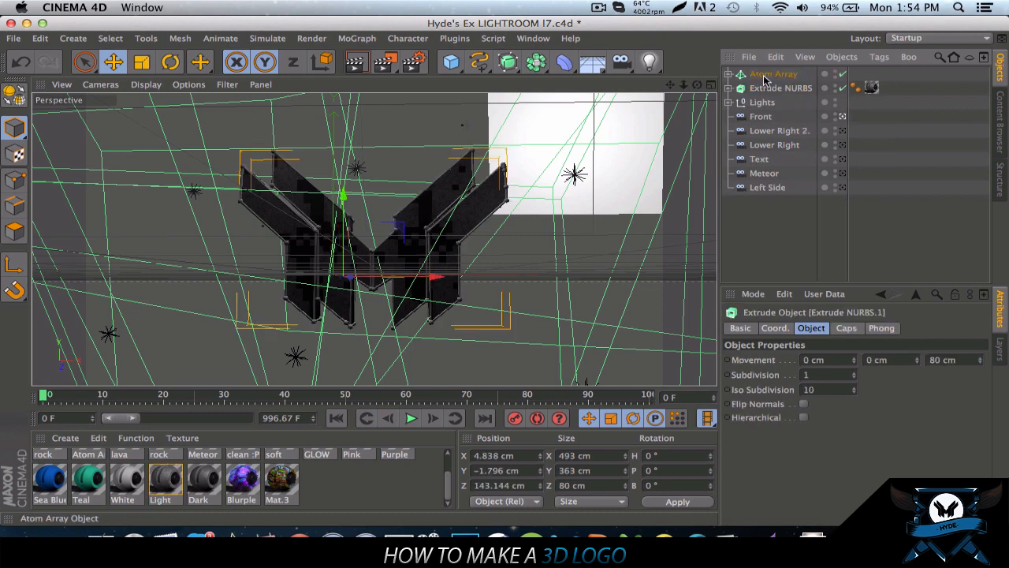
left_click(775, 73)
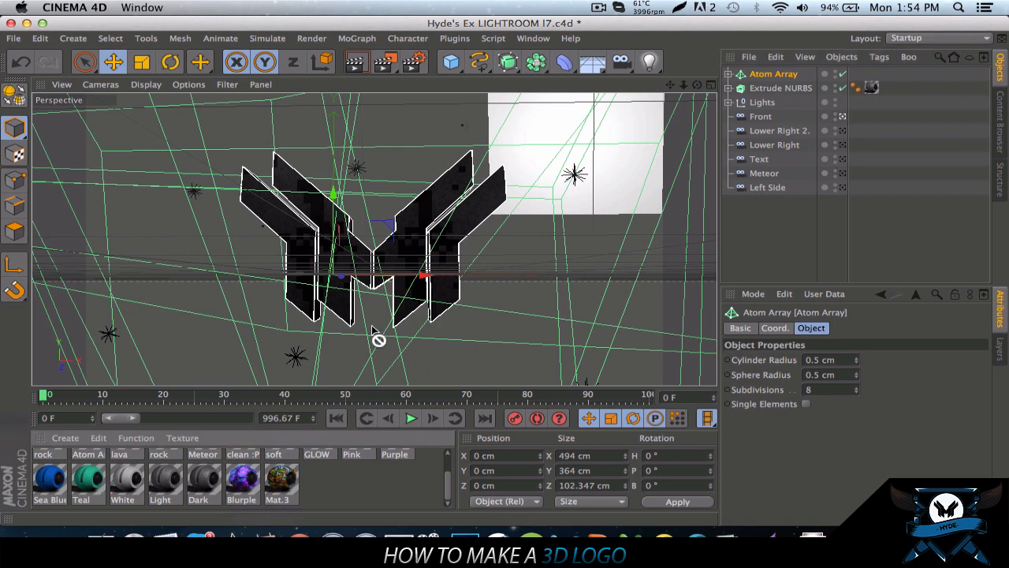
left_click(88, 483)
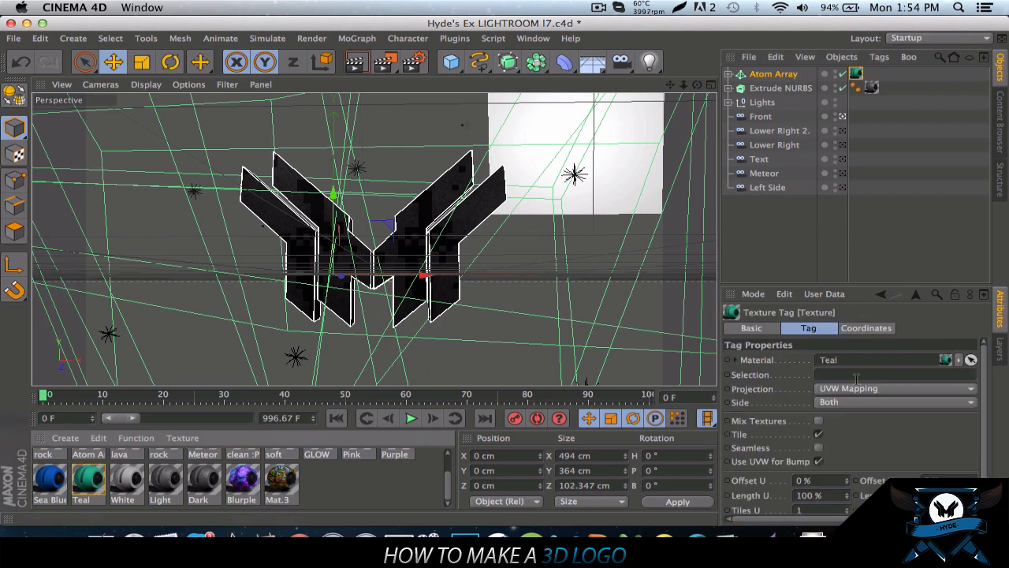
left_click(895, 389)
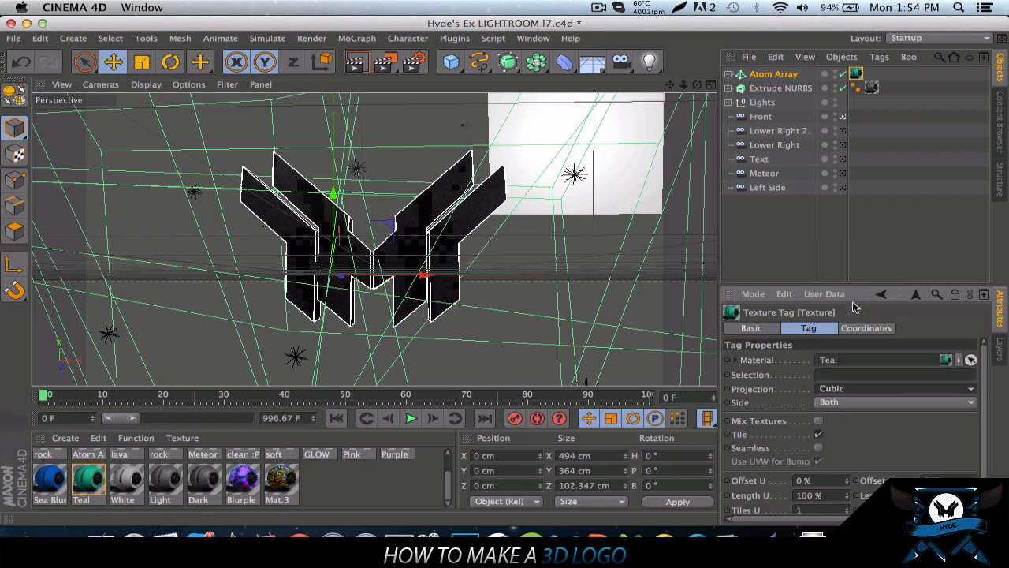